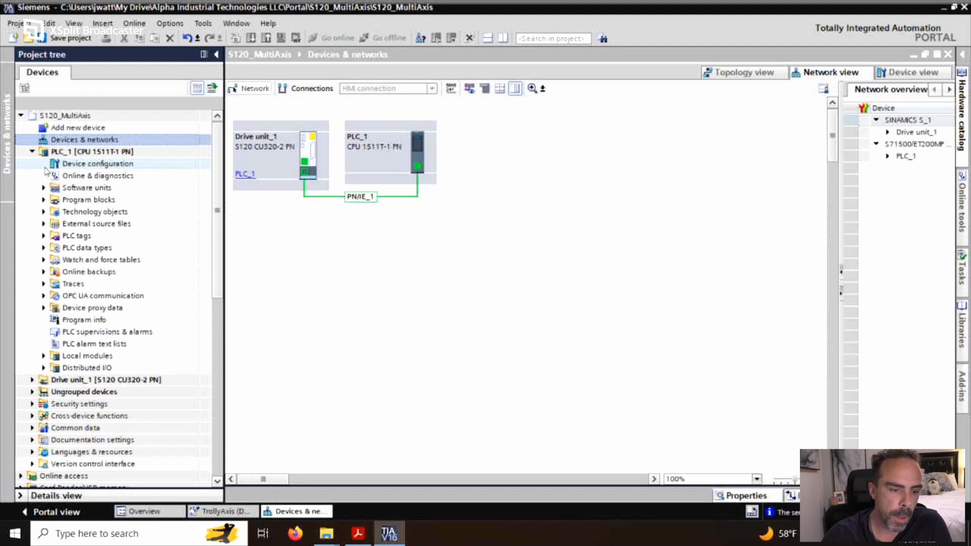
Start adding a new technology object under PLC_1 in the project tree.
click(31, 151)
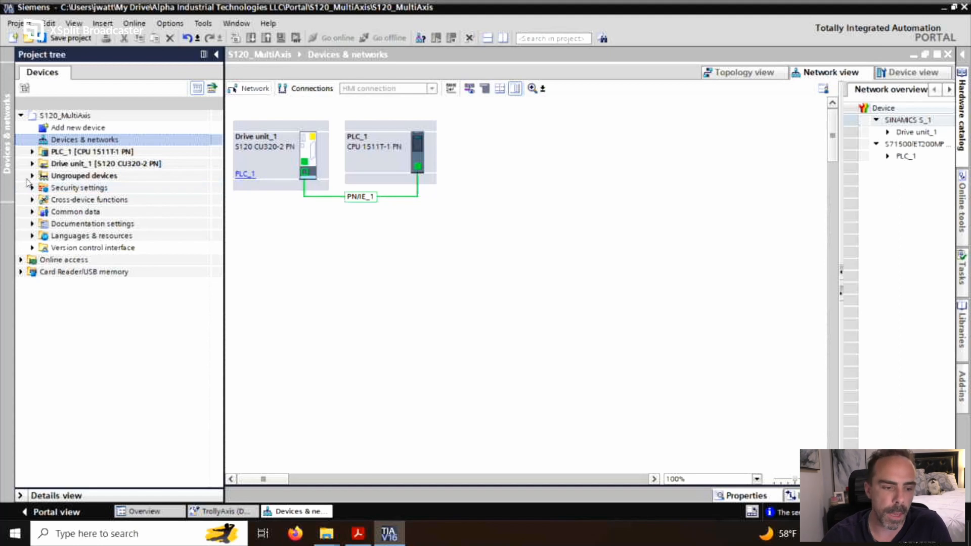
click(33, 151)
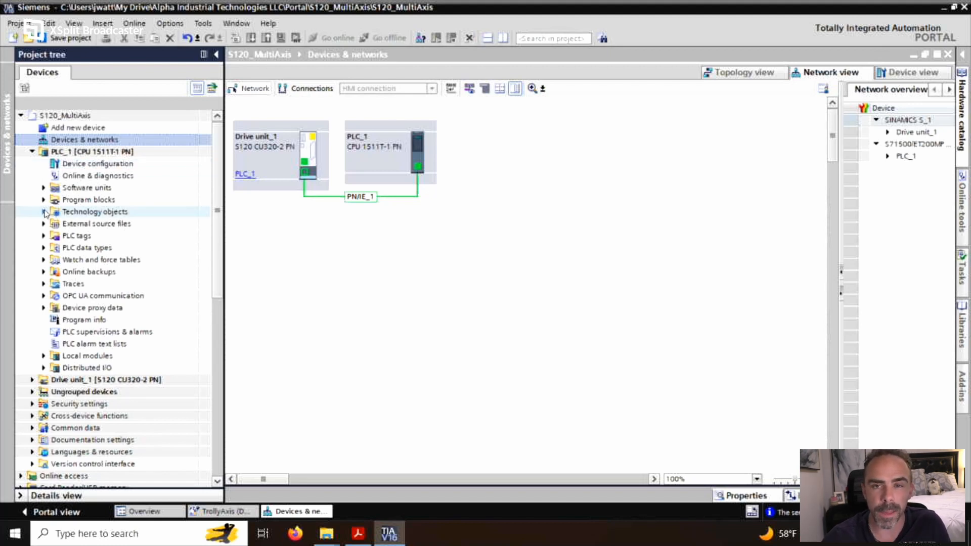
click(43, 211)
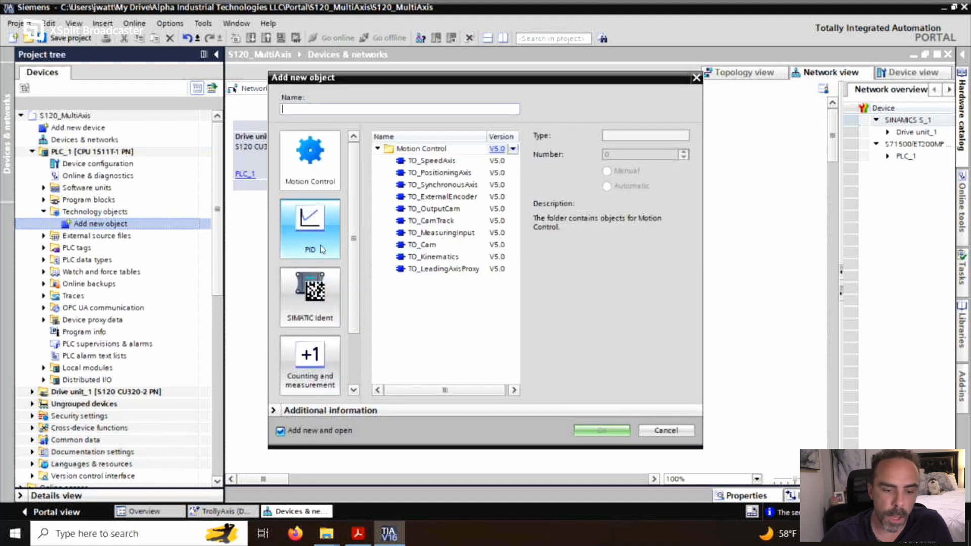
Choose the Motion Control TO_SpeedAxis type, proposed as SpeedAxis_1.
click(309, 228)
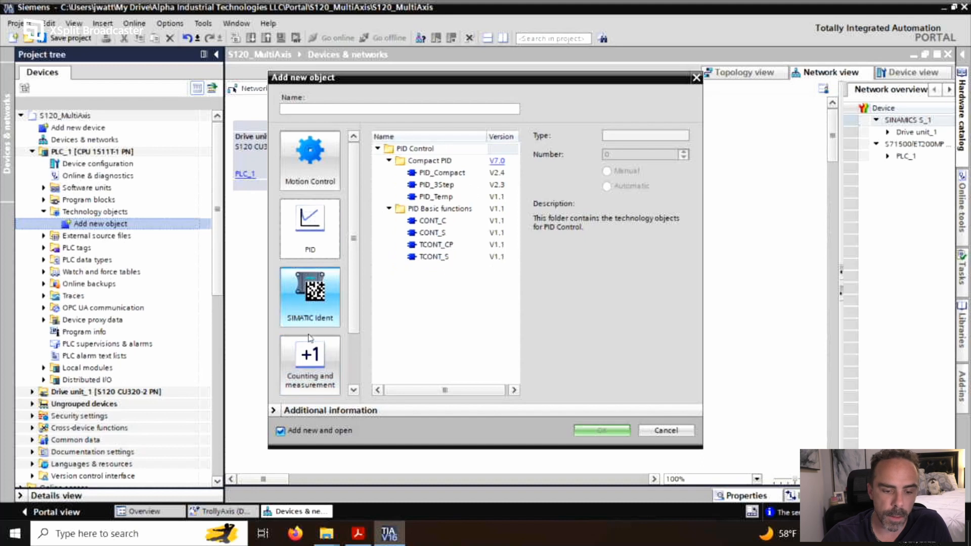
click(309, 160)
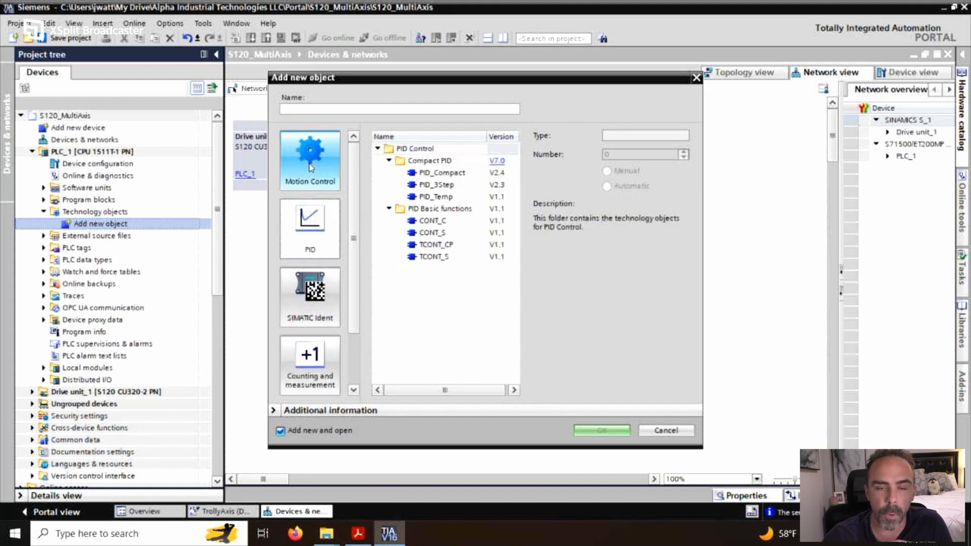
click(309, 160)
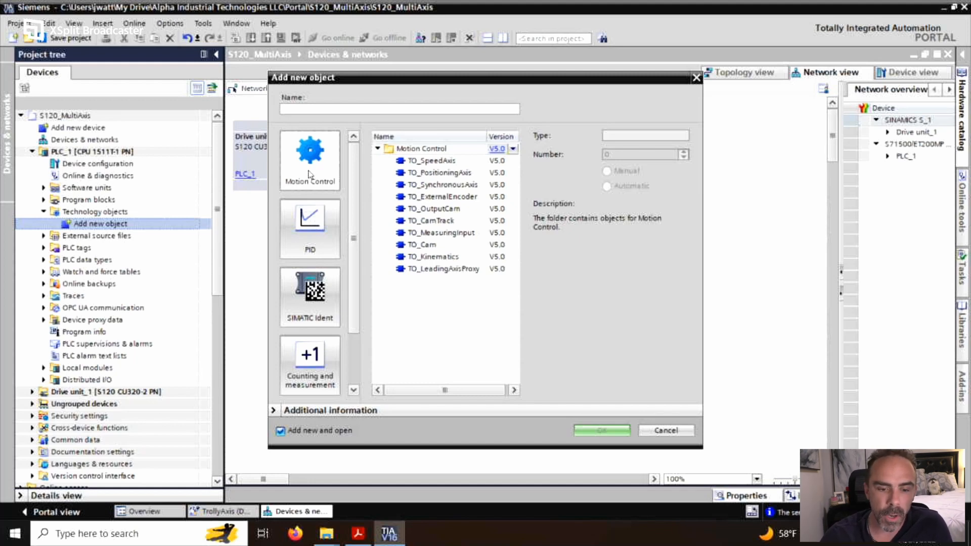
click(428, 161)
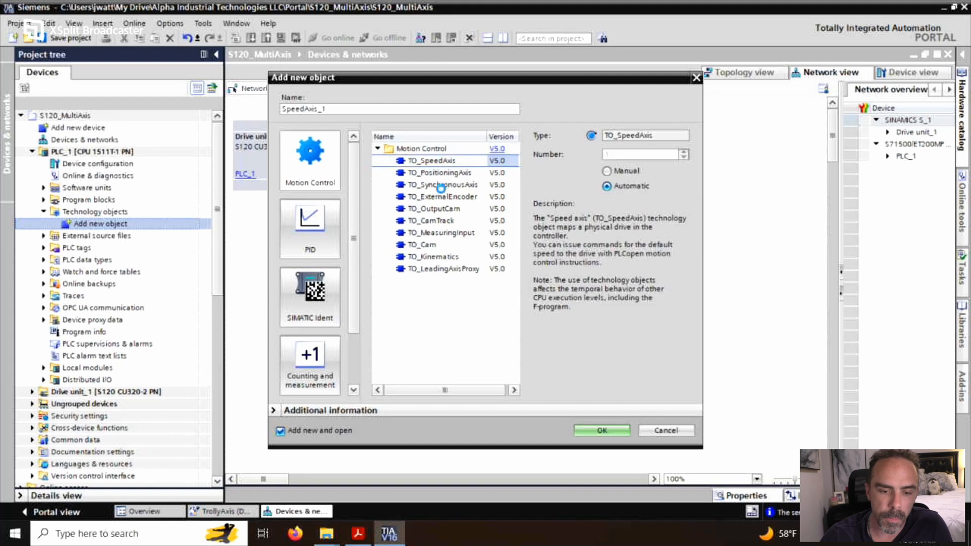
Create the speed axis and rename it TrollyAxisTO in Basic parameters.
click(600, 431)
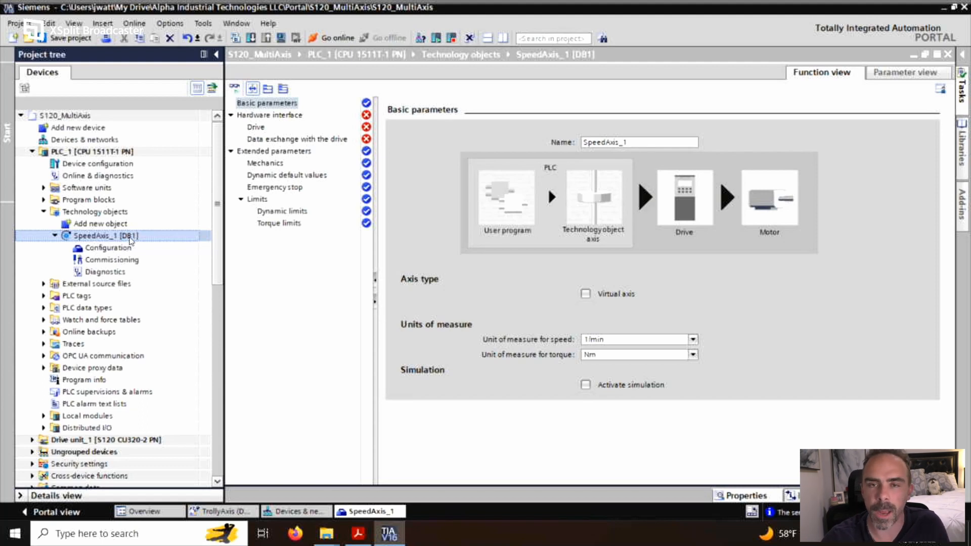
mouse_move(333, 279)
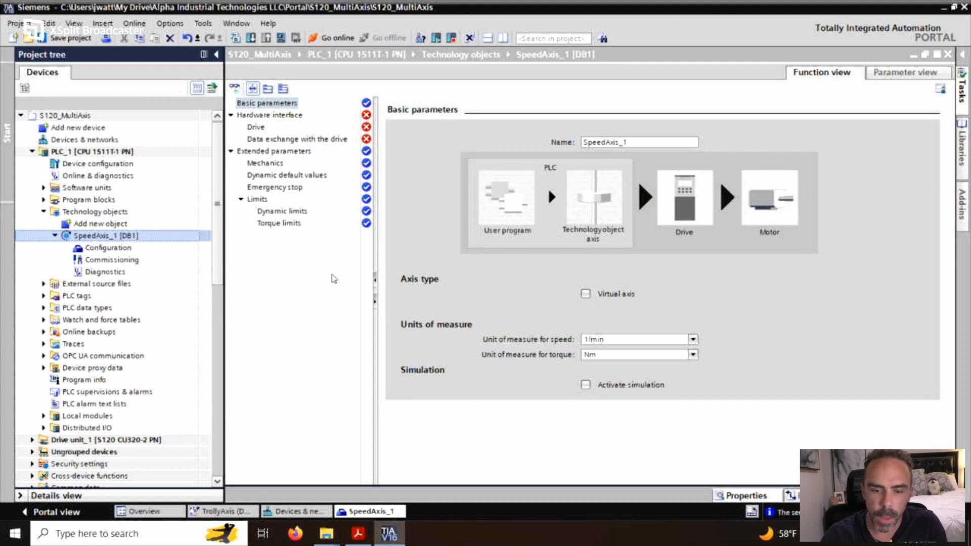
triple_click(639, 141)
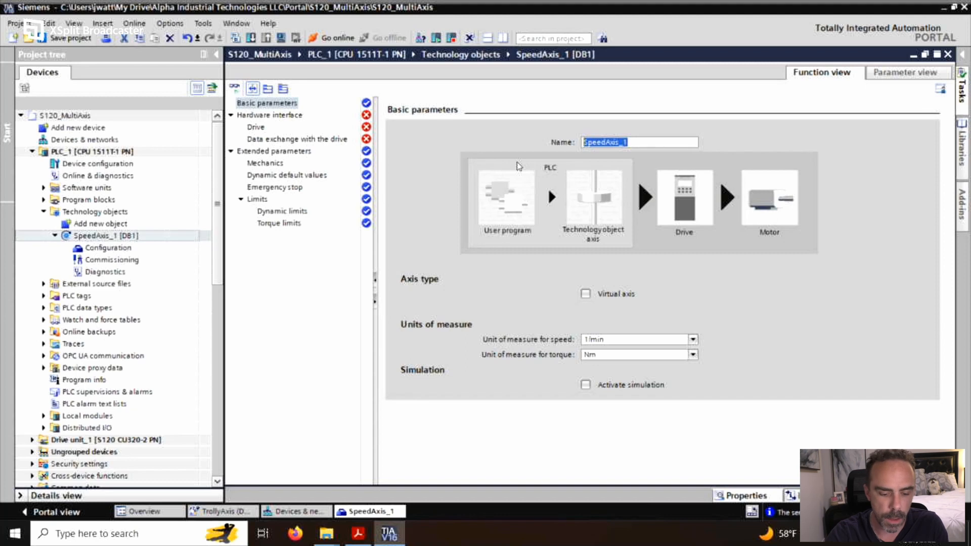
text(Trolly)
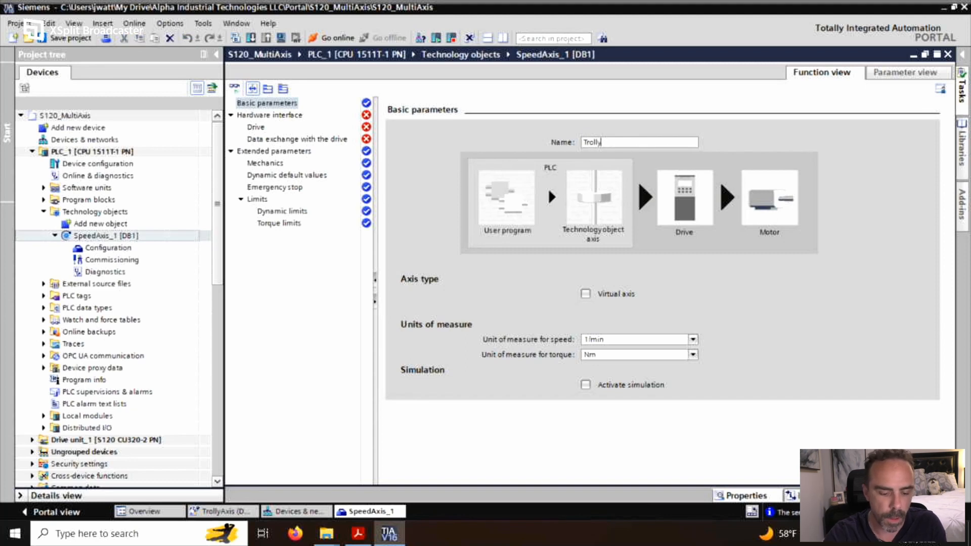
text(Axis)
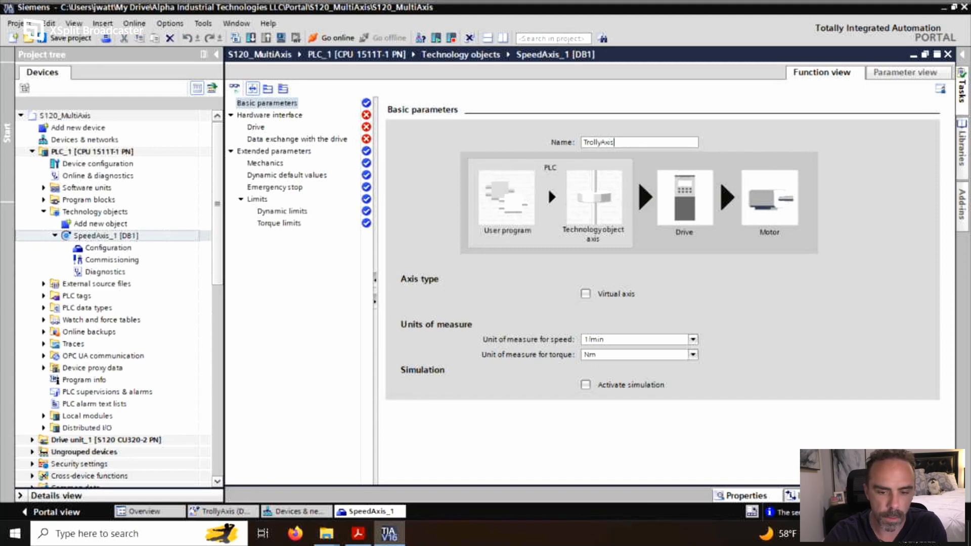
text(TO)
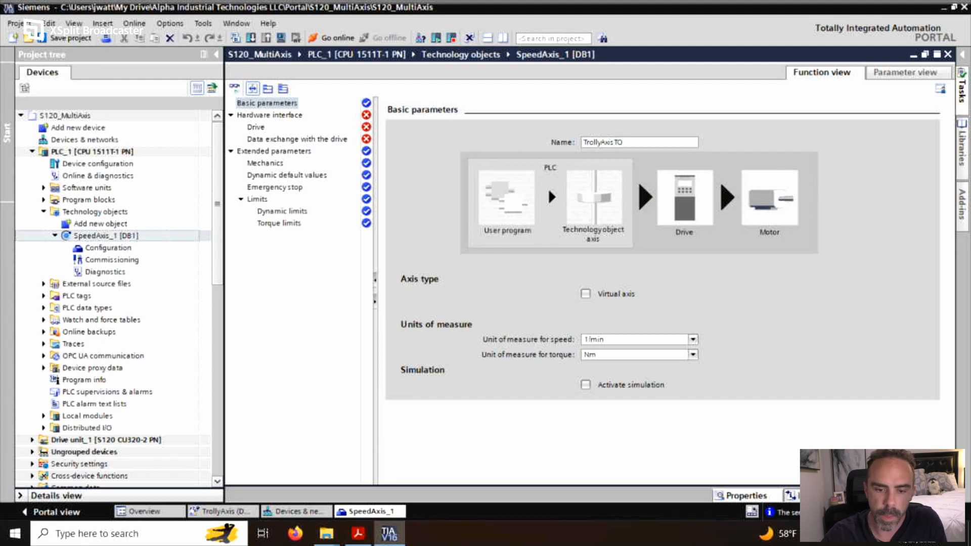
click(622, 142)
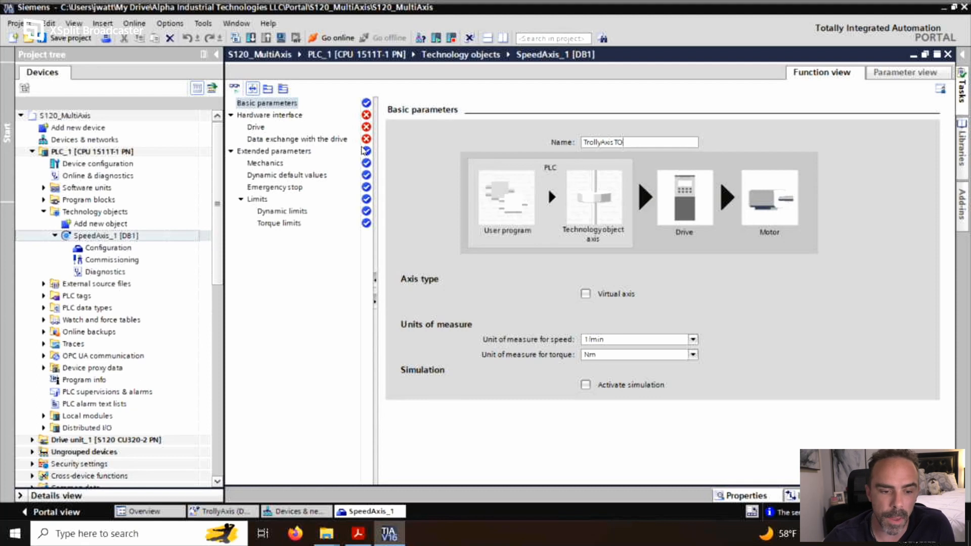
Link TrollyAxisTO to the TrollyAxis drive on Drive unit_1 over the PROFINET IO system.
click(255, 128)
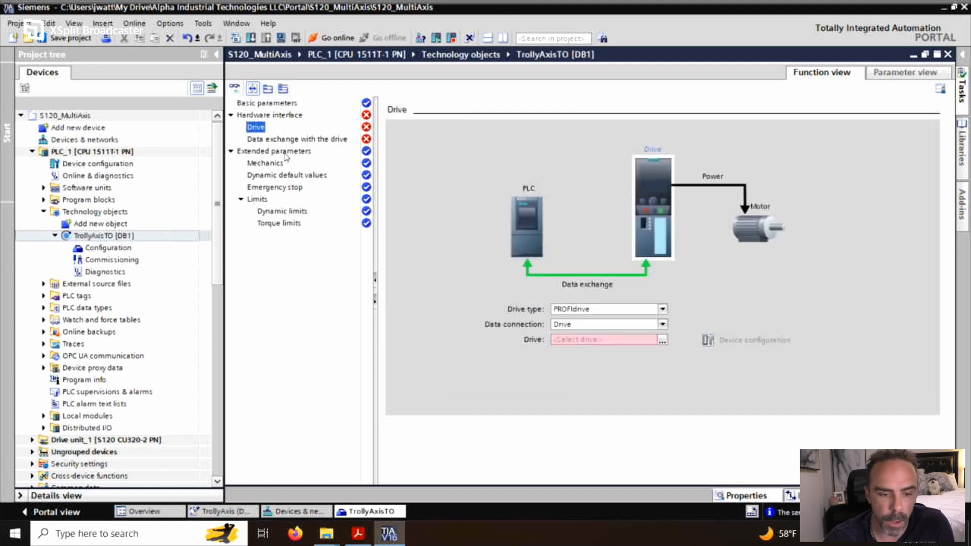
mouse_move(312, 130)
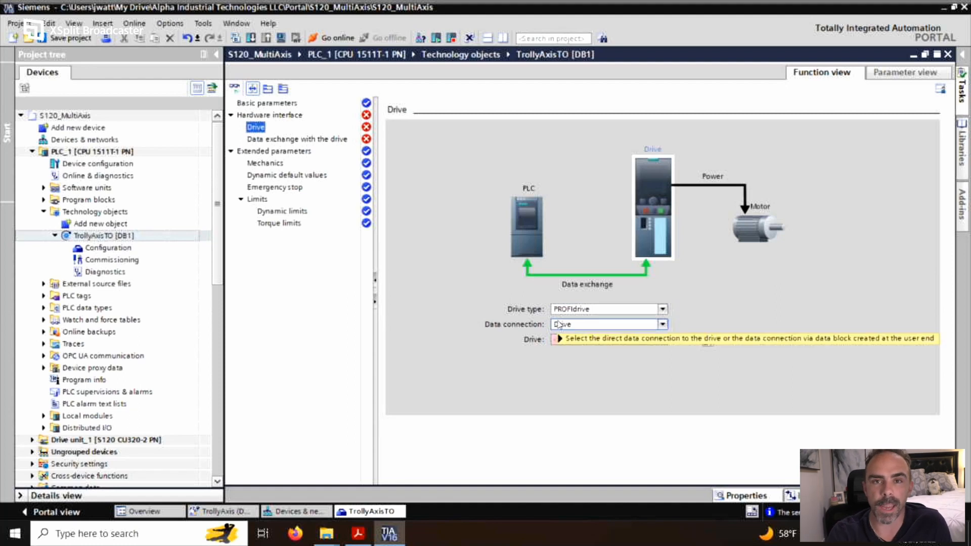
click(559, 339)
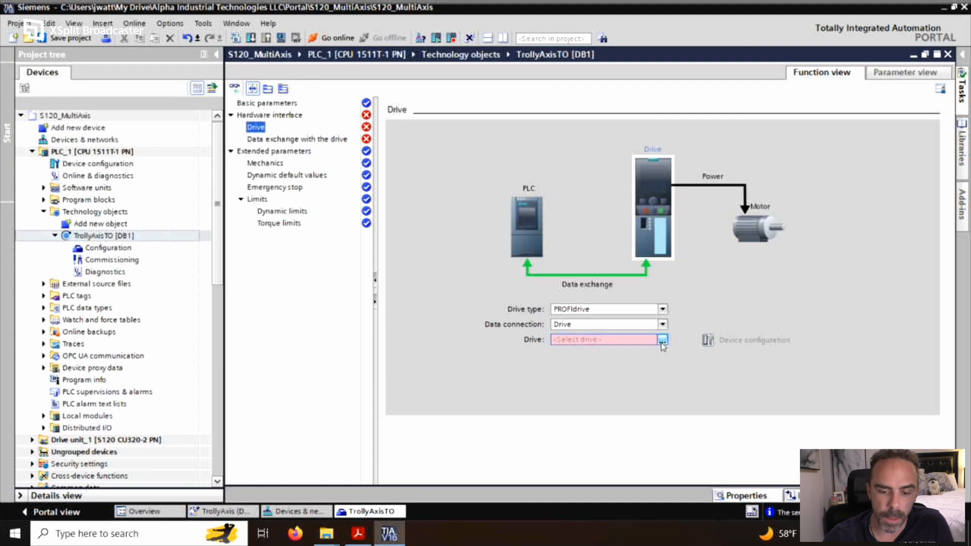
click(663, 340)
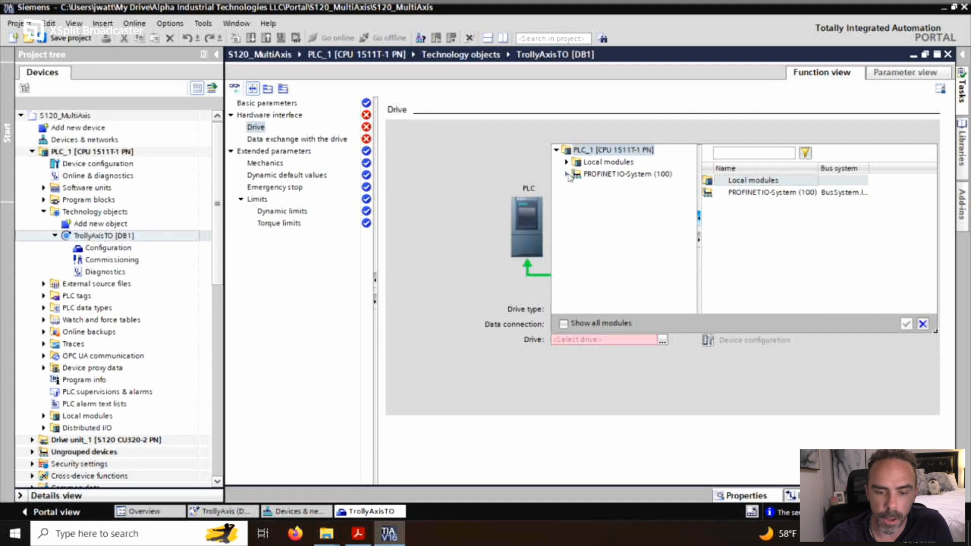
click(566, 173)
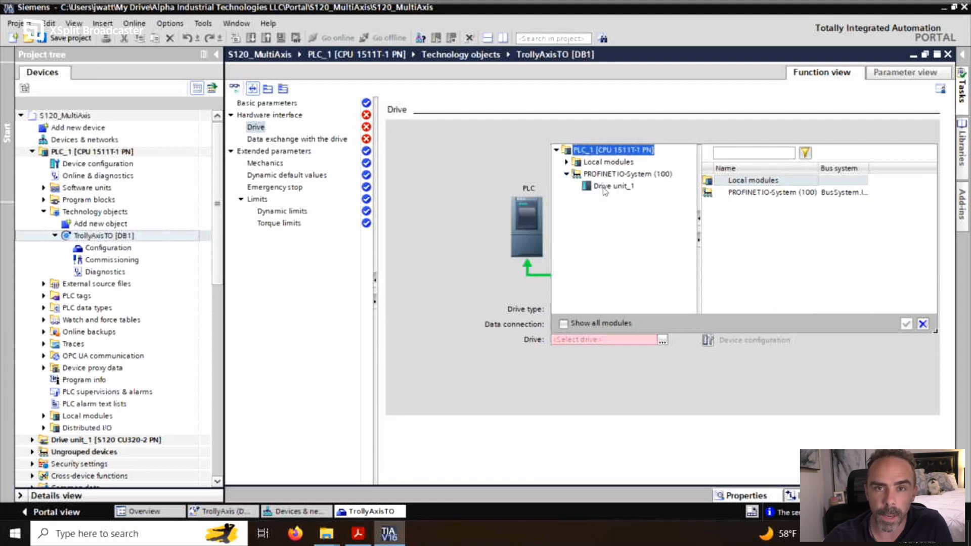
click(613, 186)
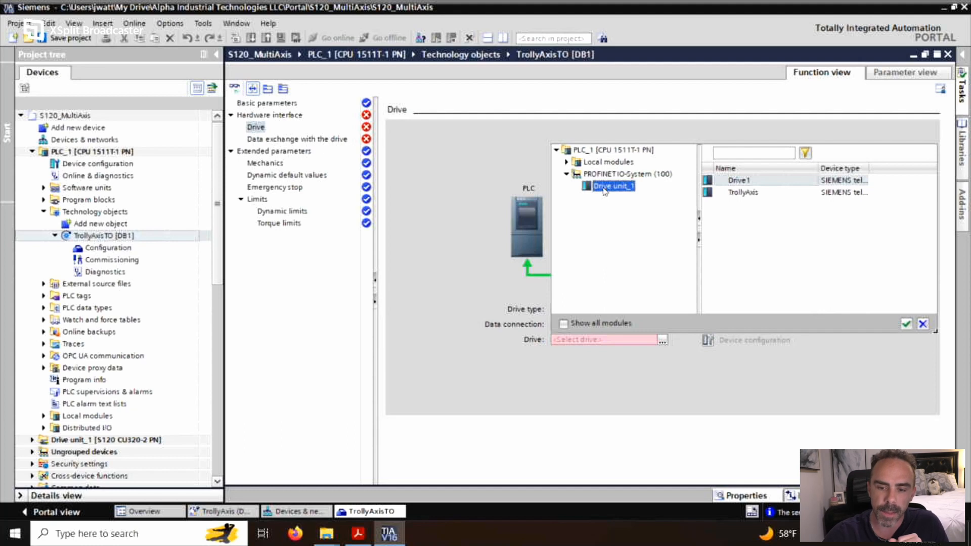
mouse_move(611, 191)
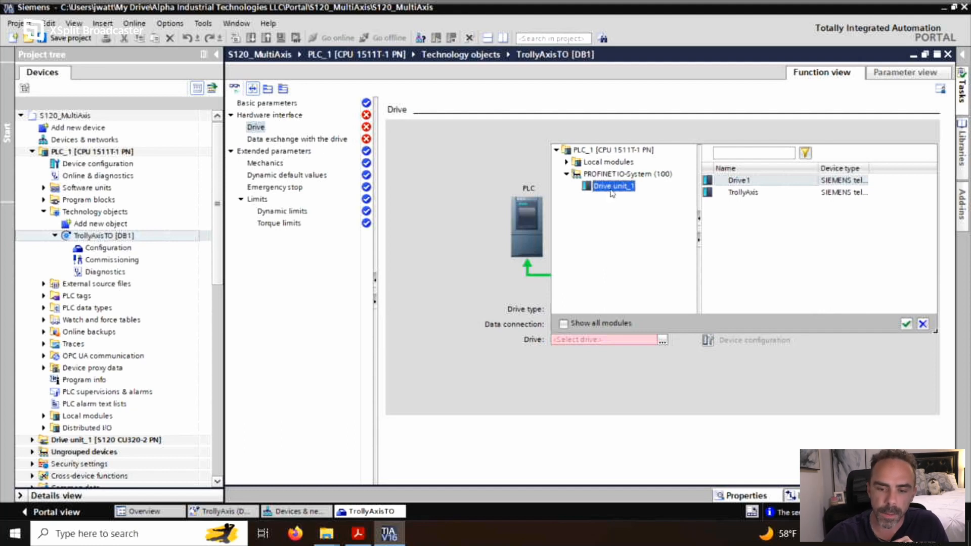
click(743, 192)
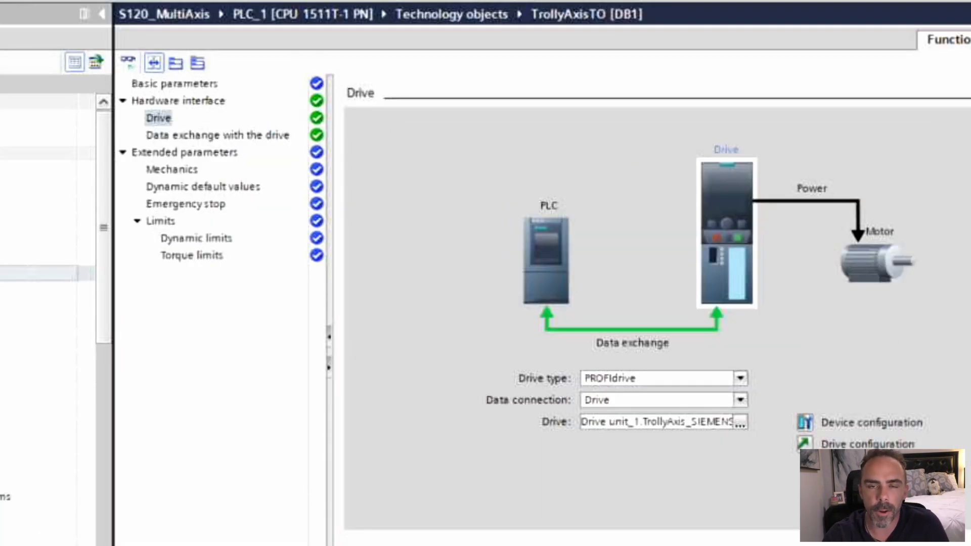
mouse_move(286, 95)
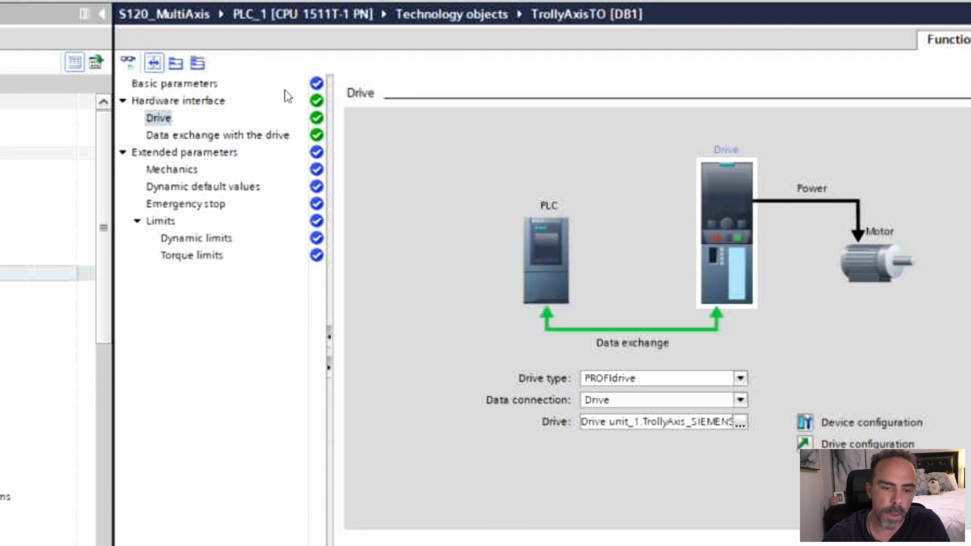
mouse_move(291, 368)
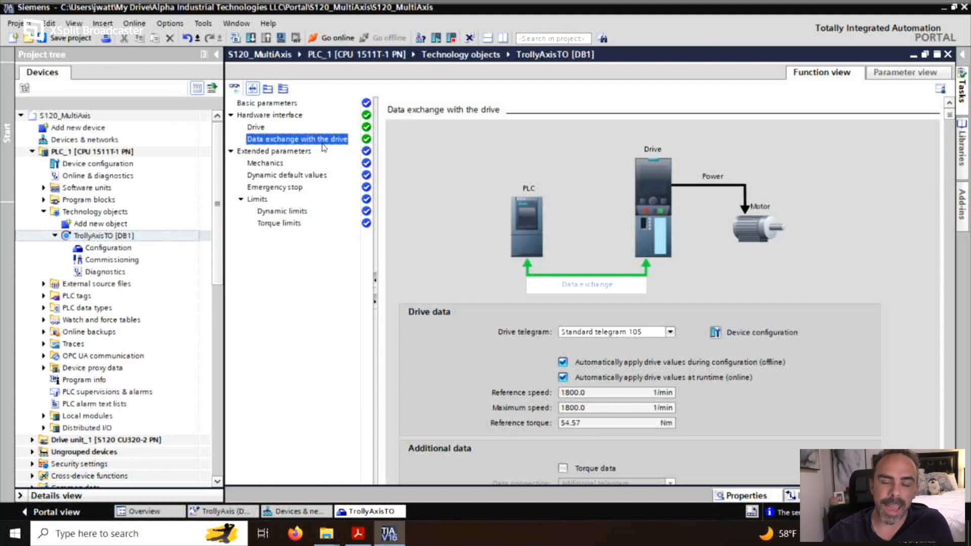
mouse_move(449, 164)
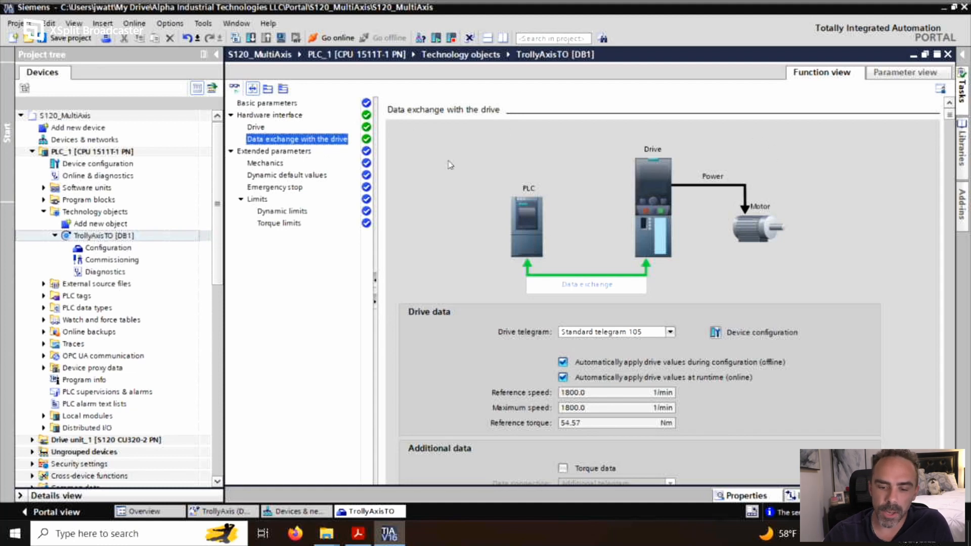
click(670, 332)
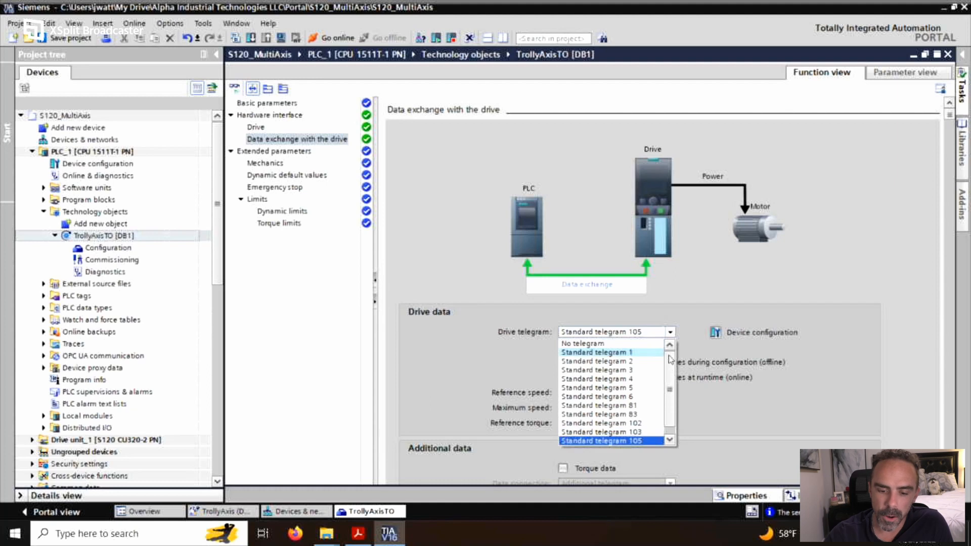
mouse_move(680, 339)
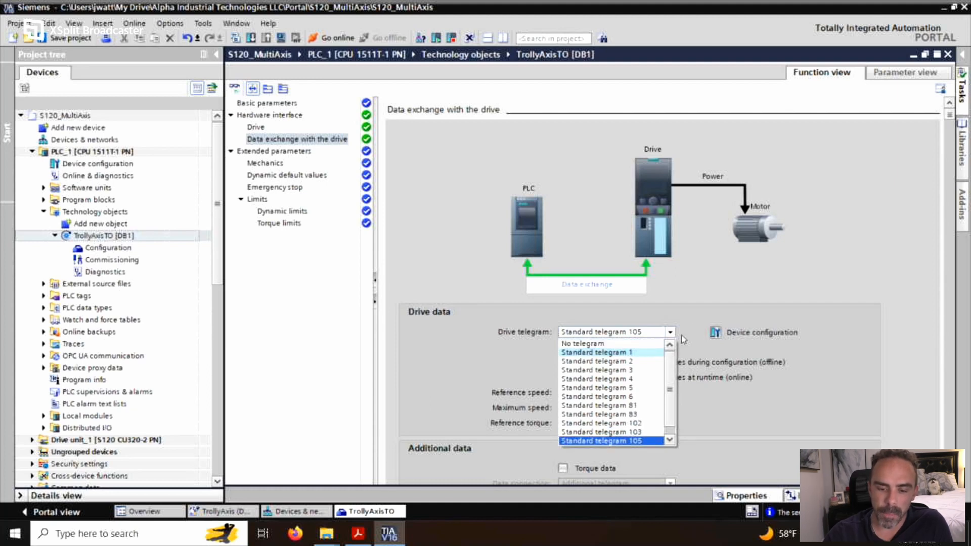
click(598, 440)
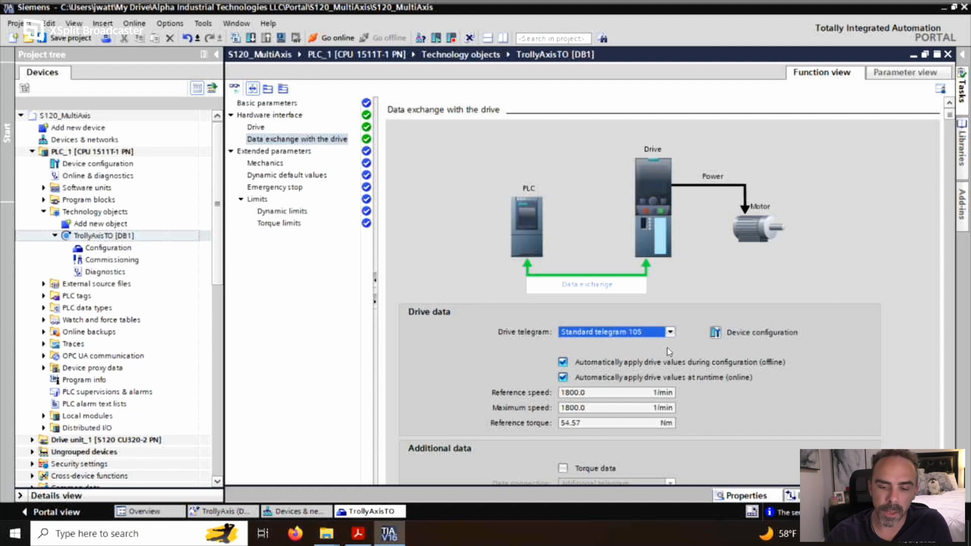
mouse_move(715, 333)
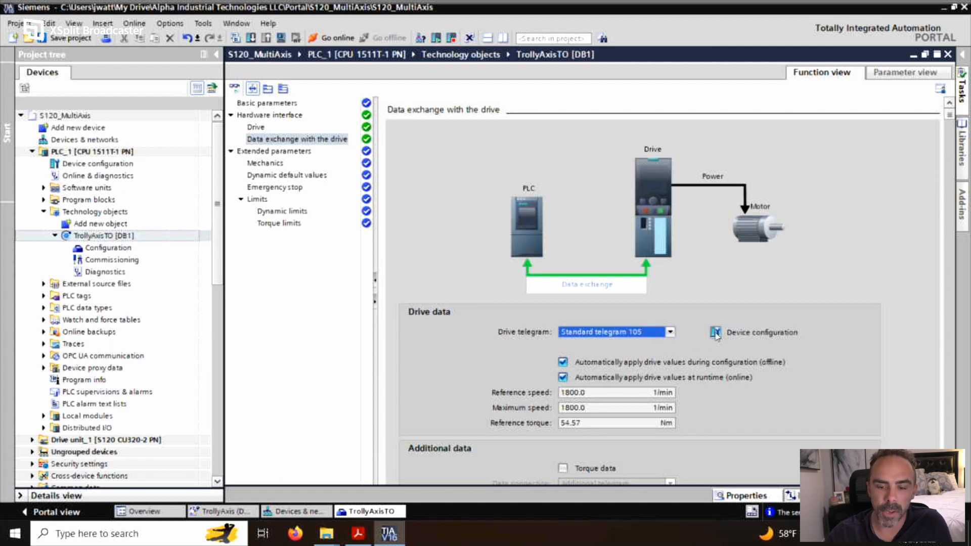
click(716, 333)
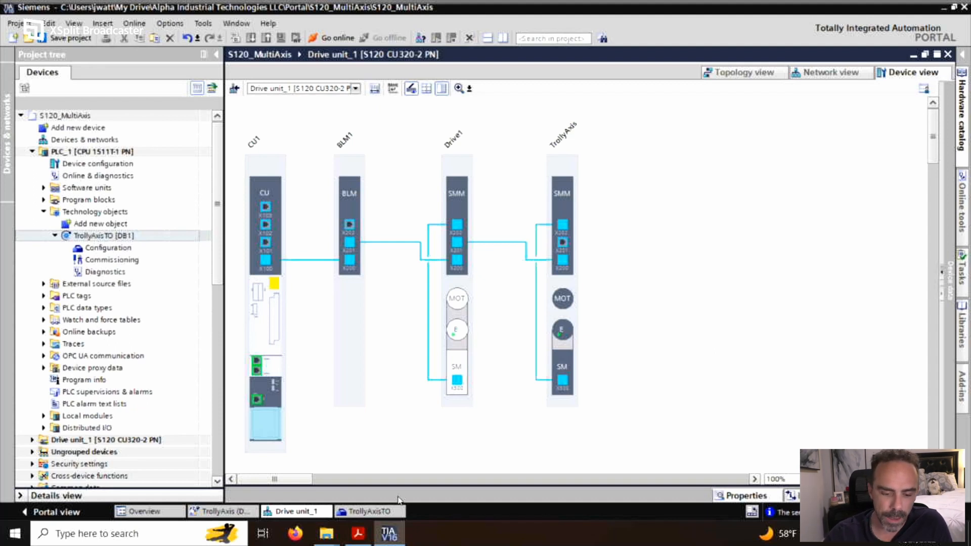
mouse_move(415, 442)
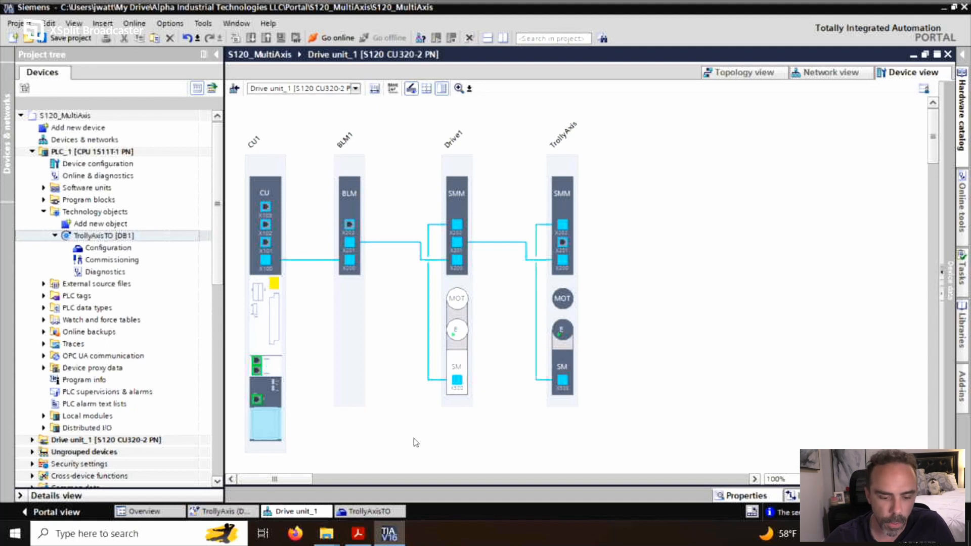
click(369, 511)
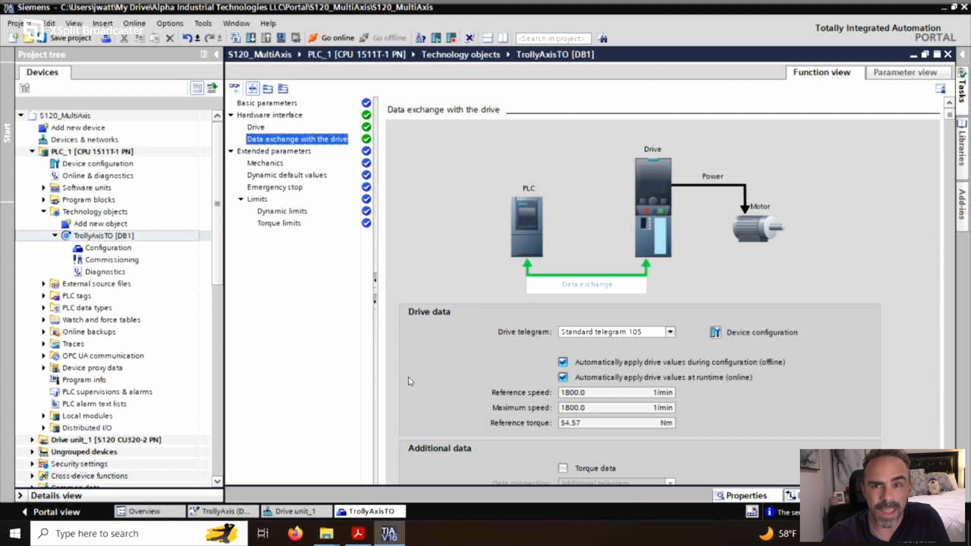
mouse_move(85, 113)
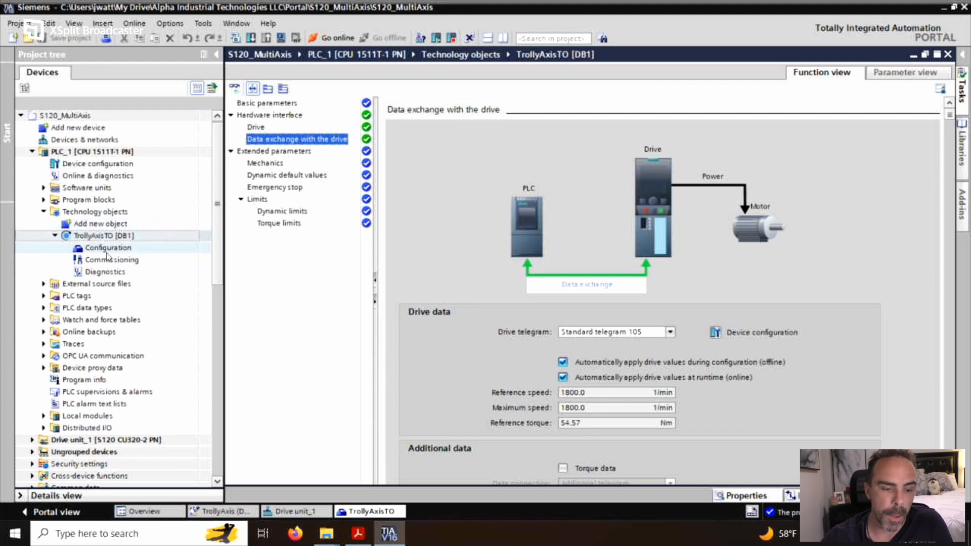
Create a TO_PositioningAxis technology object named ServoMotorTO under PLC_1.
click(99, 224)
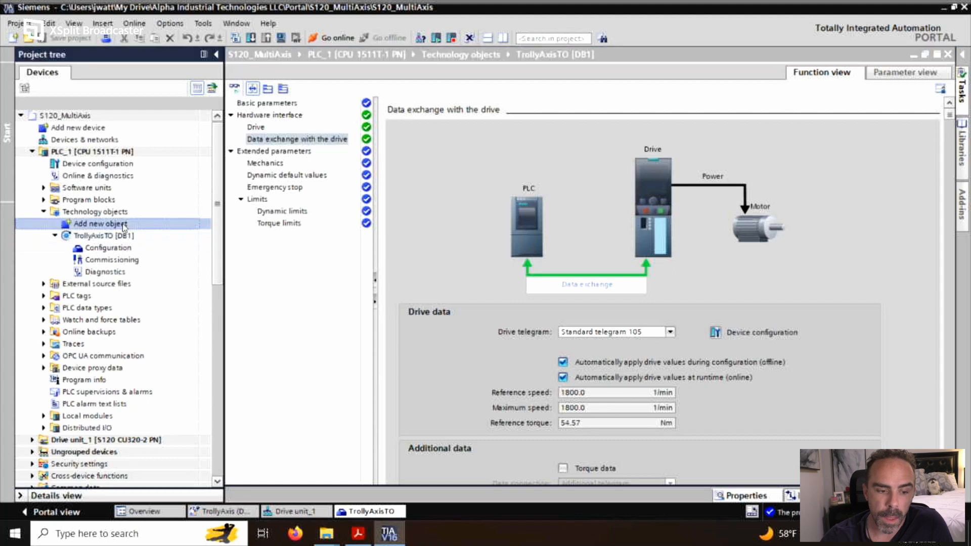
double_click(100, 224)
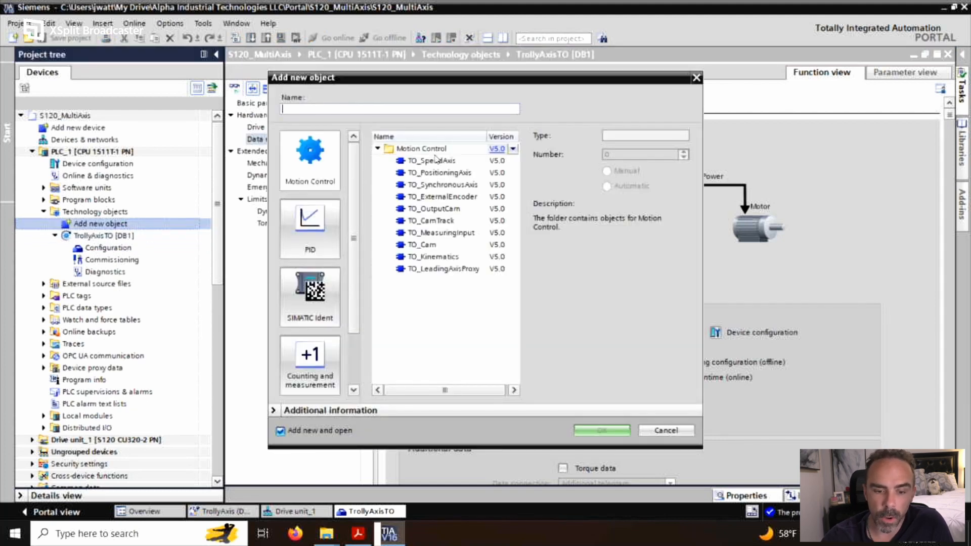
click(437, 171)
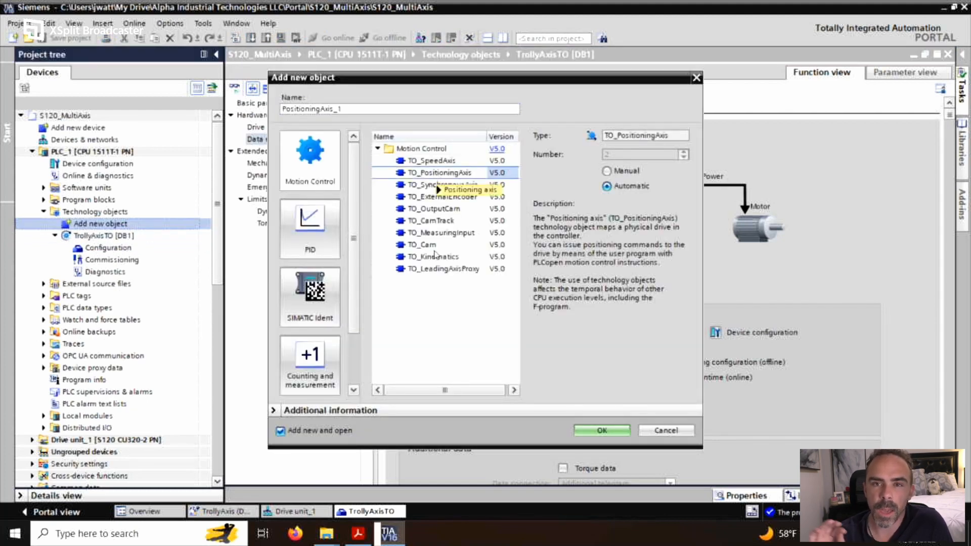
mouse_move(440, 172)
text(S)
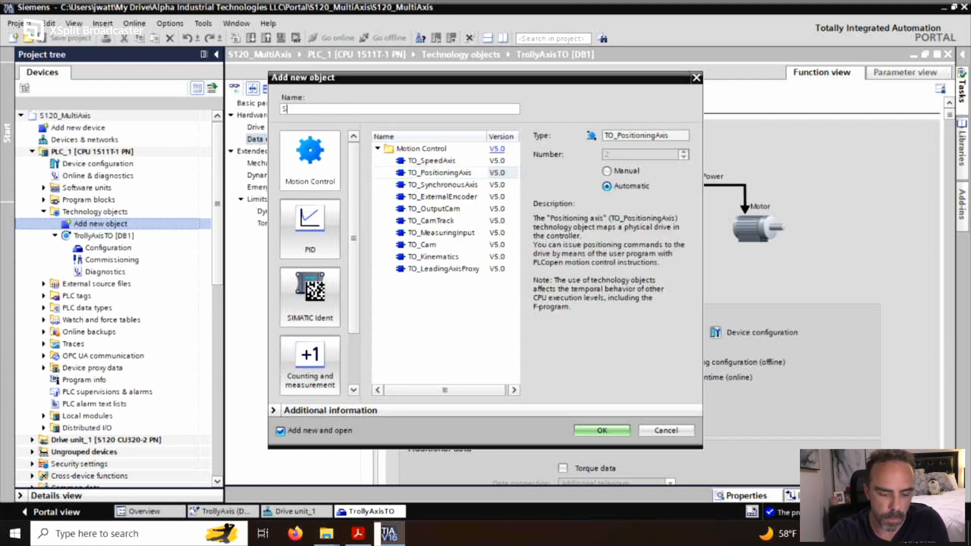
text(ervoMoto)
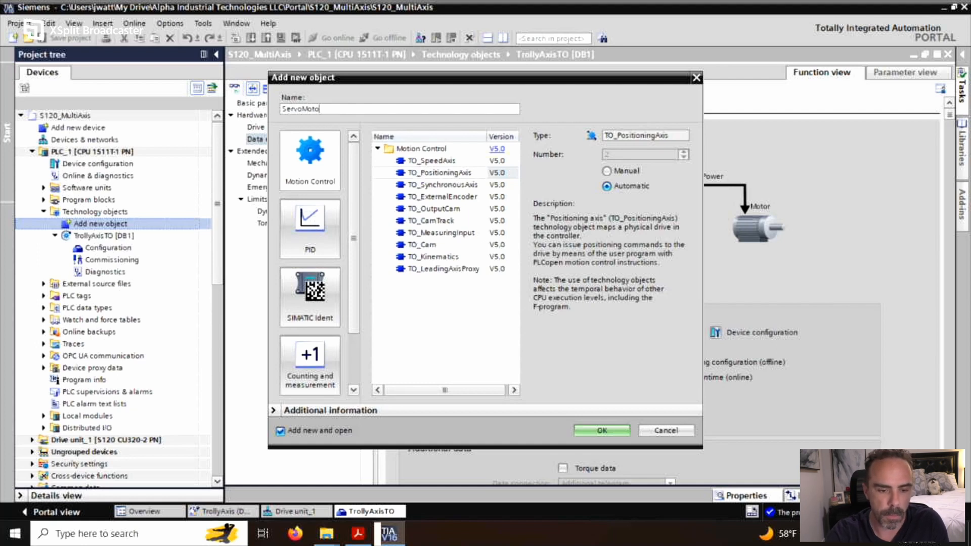
text(rTO)
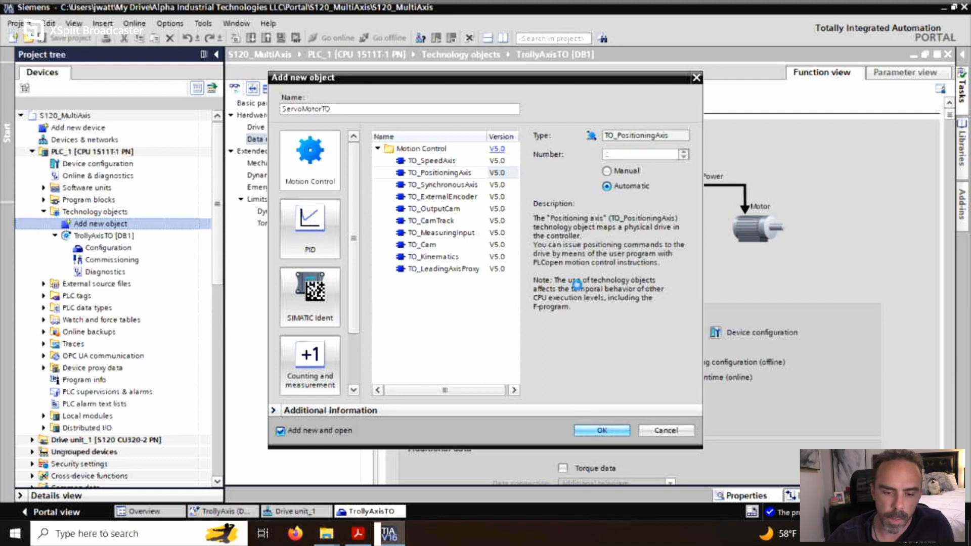
click(599, 430)
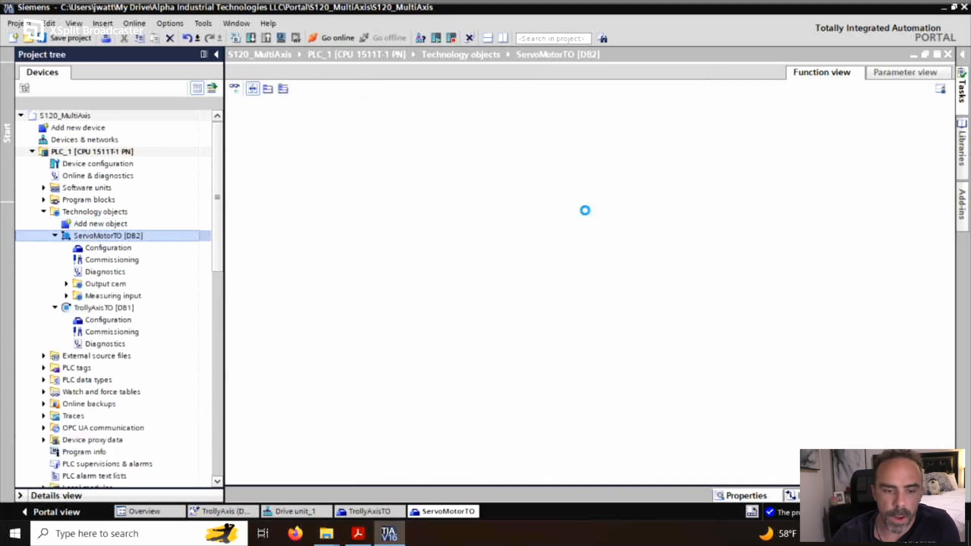
Keep ServoMotorTO a non-virtual linear axis with units mm, mm/s, Nm, N.
click(109, 248)
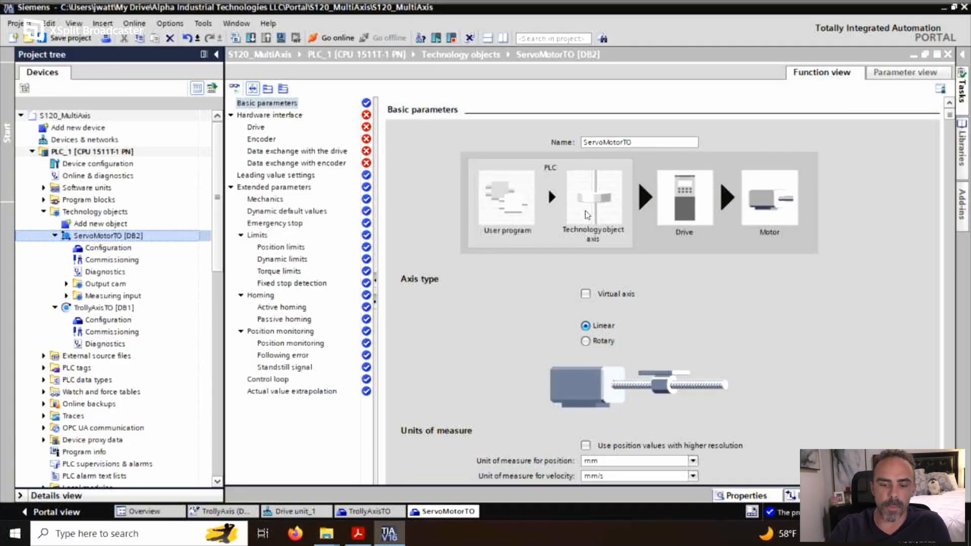
scroll(down, 3)
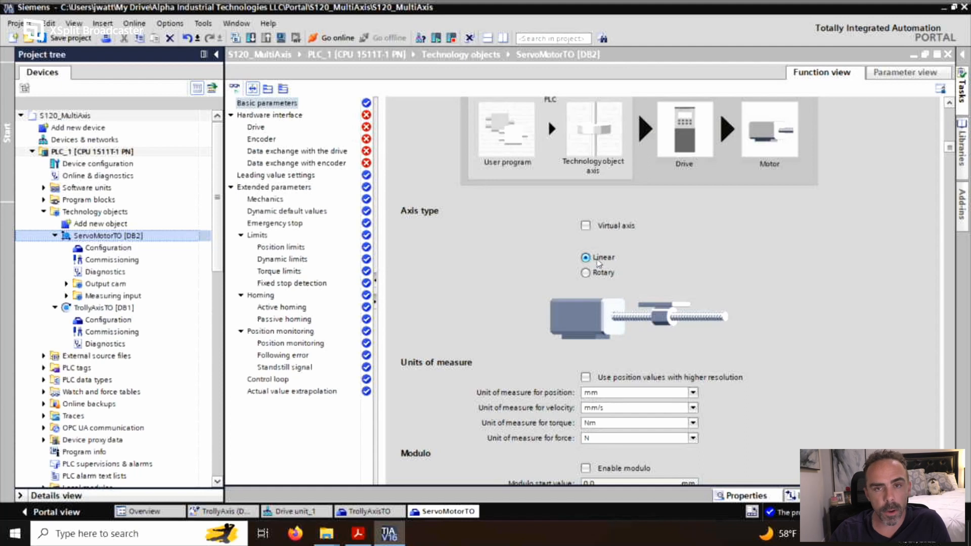
mouse_move(862, 241)
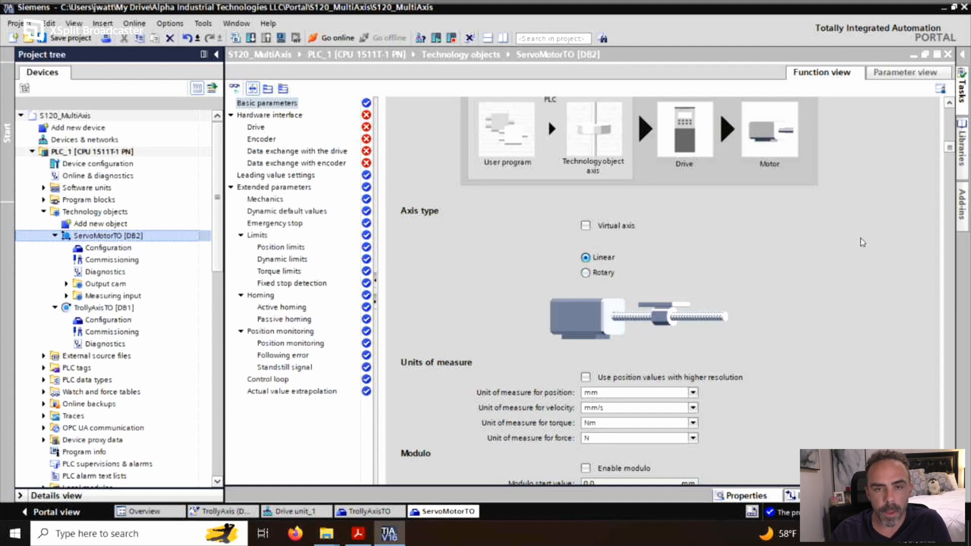
mouse_move(843, 218)
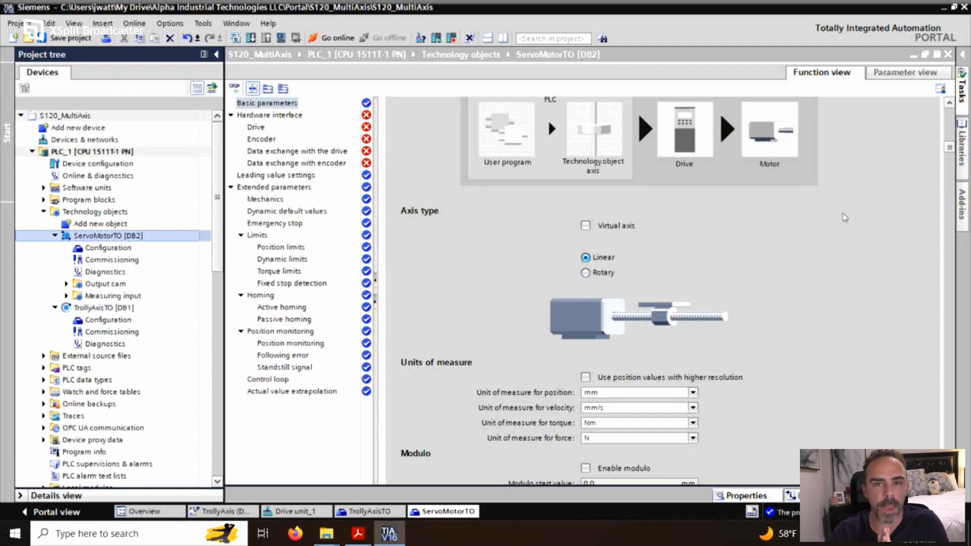
mouse_move(865, 234)
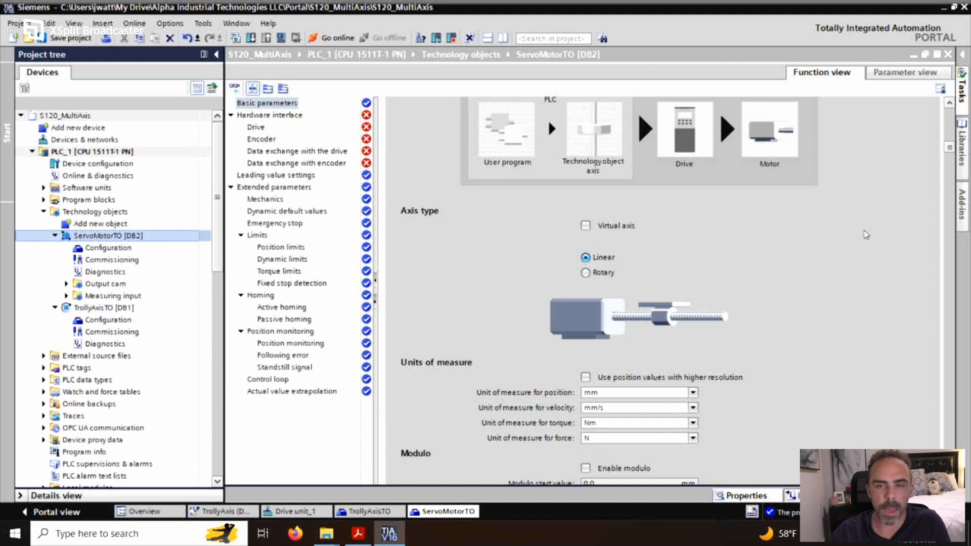
scroll(down, 3)
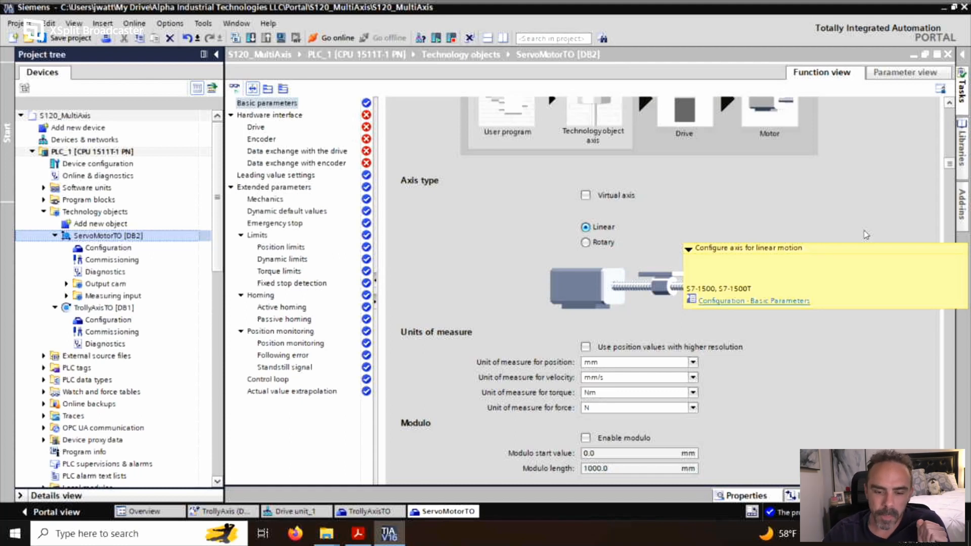
mouse_move(327, 145)
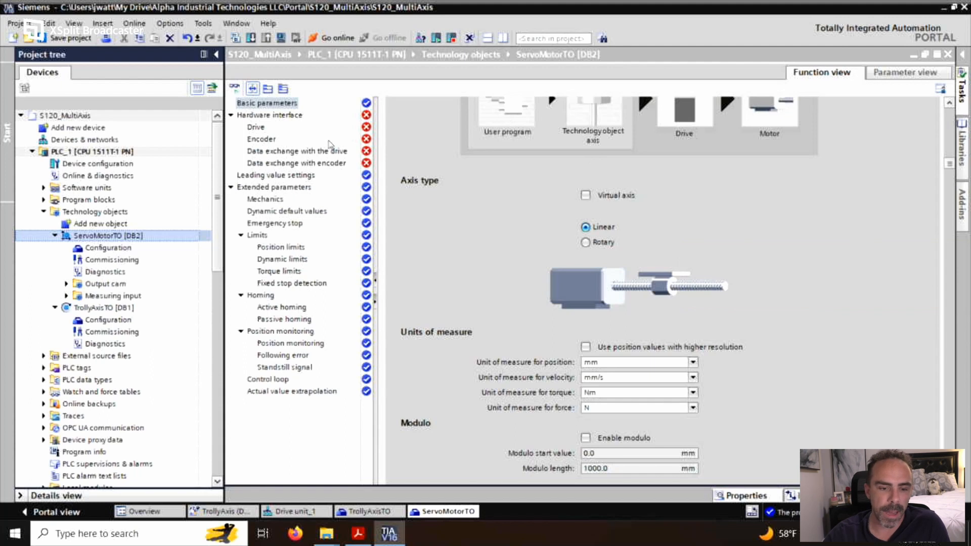
Assign Drive unit_1's Drive1 as the PROFIdrive drive for ServoMotorTO.
click(256, 127)
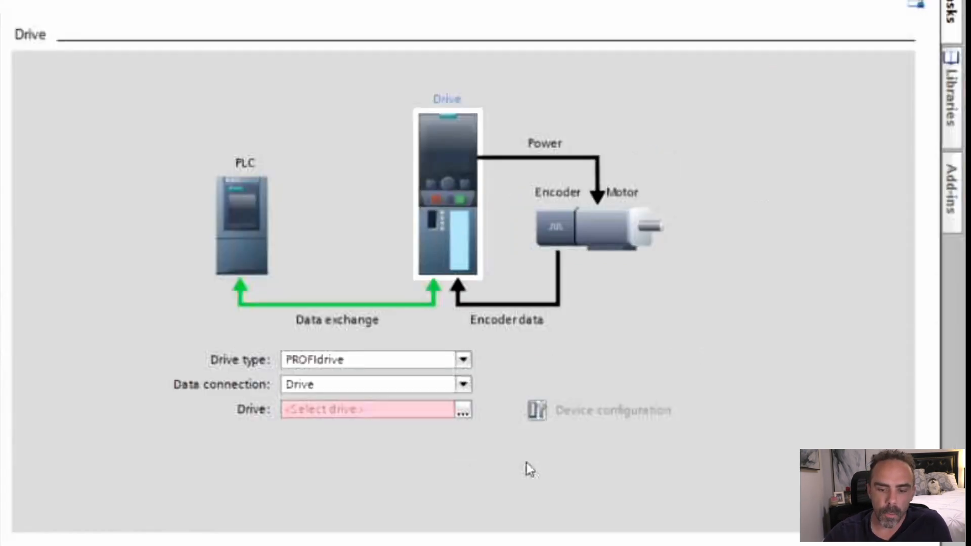
click(462, 410)
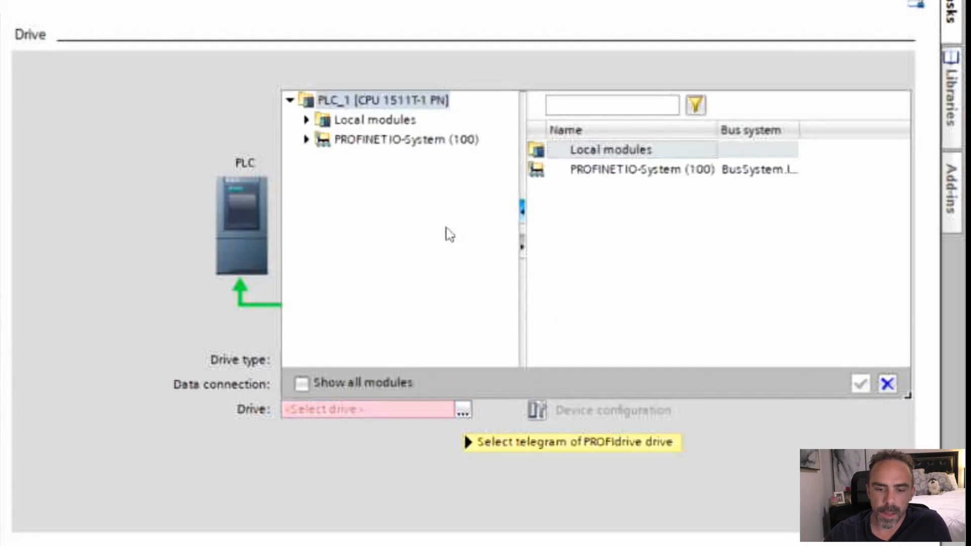
click(306, 140)
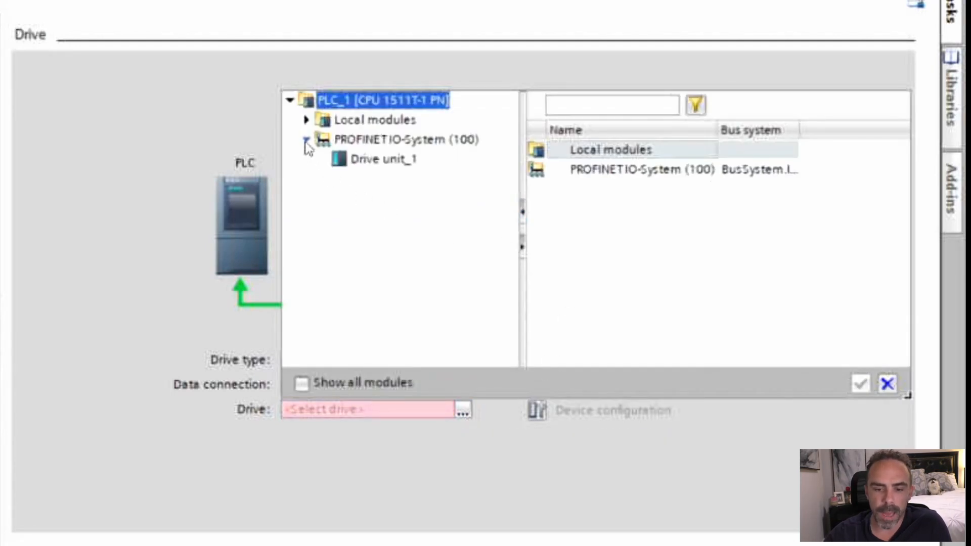
click(382, 159)
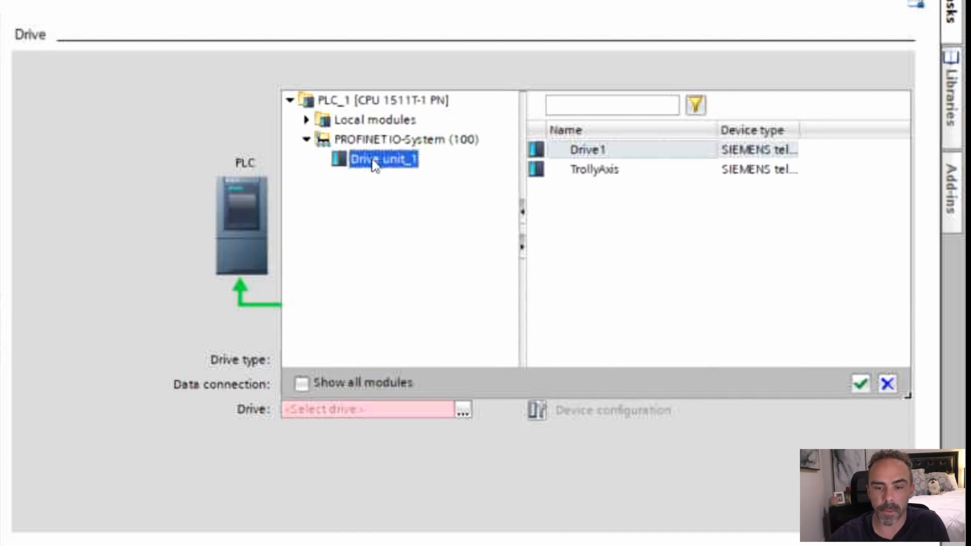
mouse_move(874, 385)
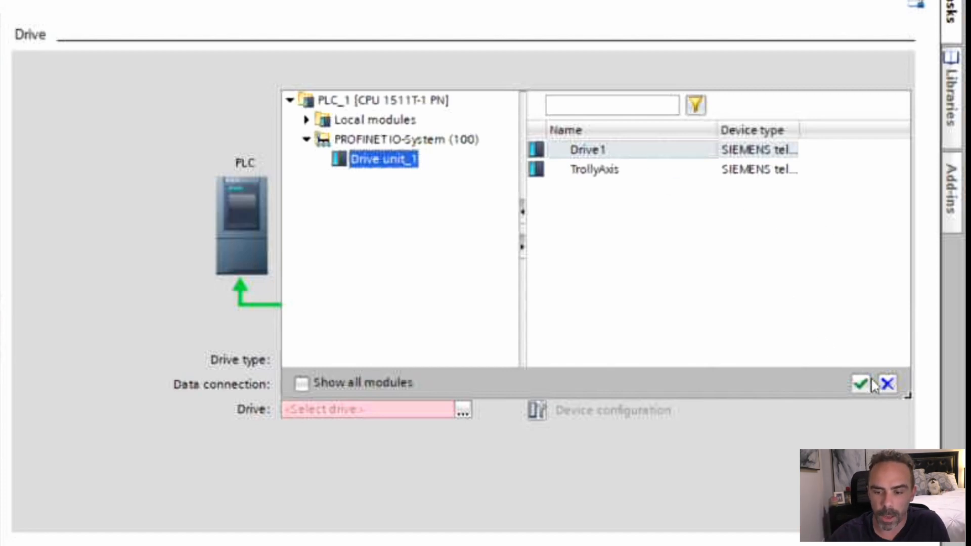
click(856, 383)
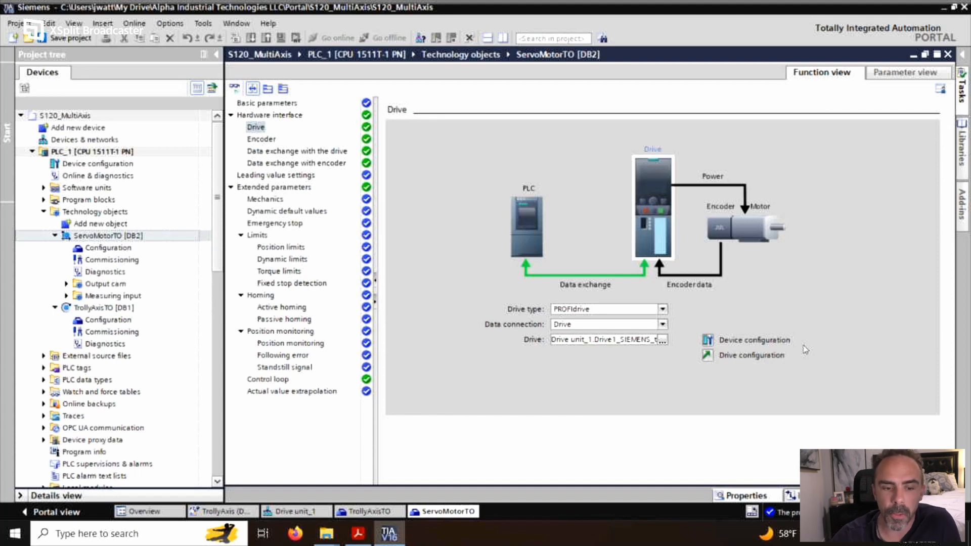
Verify Encoder 1 comes from Drive1 and view the drive data exchange with Standard telegram 105.
click(261, 138)
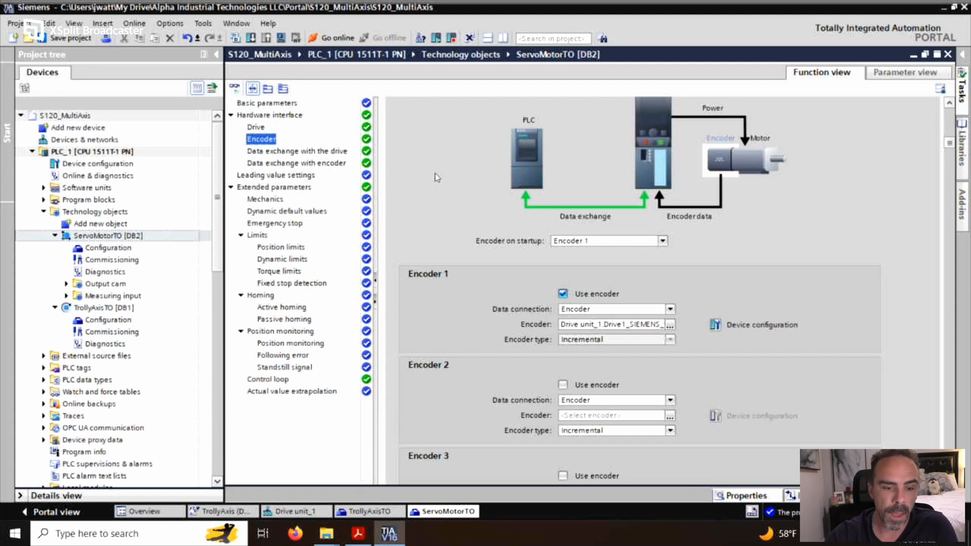
click(296, 151)
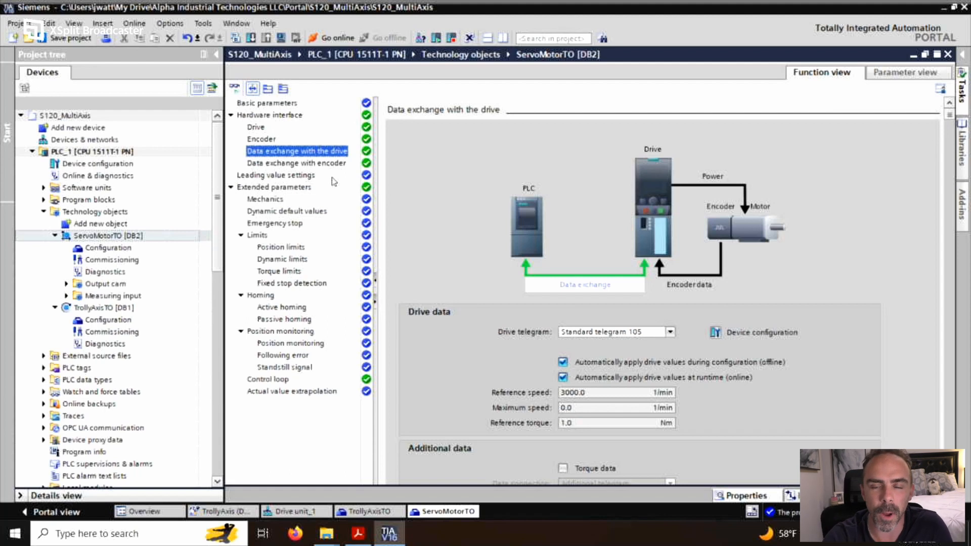
Review the encoder data exchange: Standard telegram 105, rotary, 2048 increments per revolution.
click(296, 163)
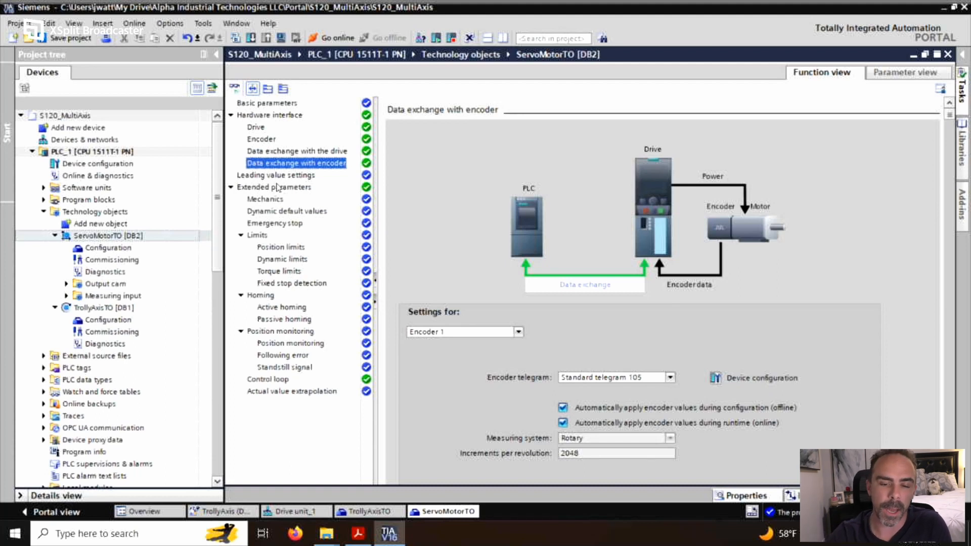
scroll(down, 3)
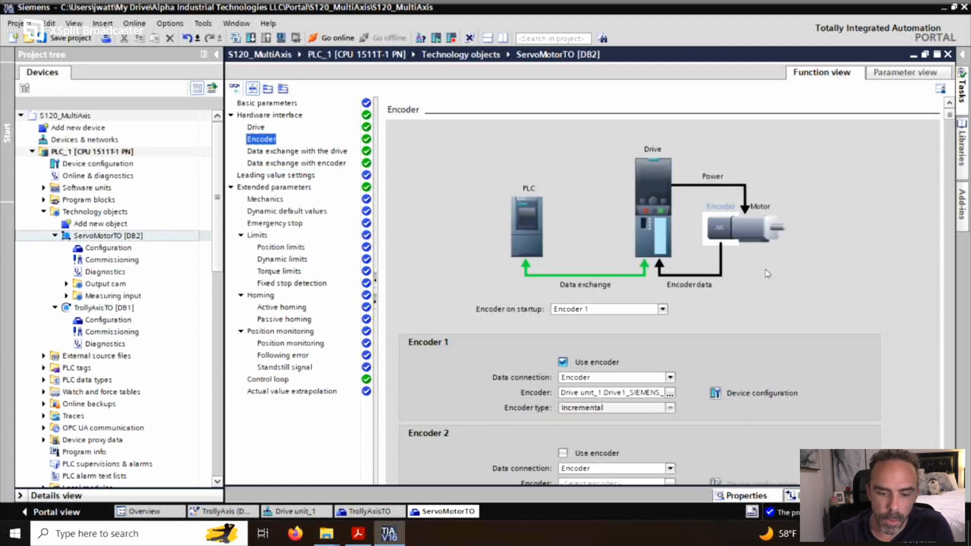
scroll(down, 3)
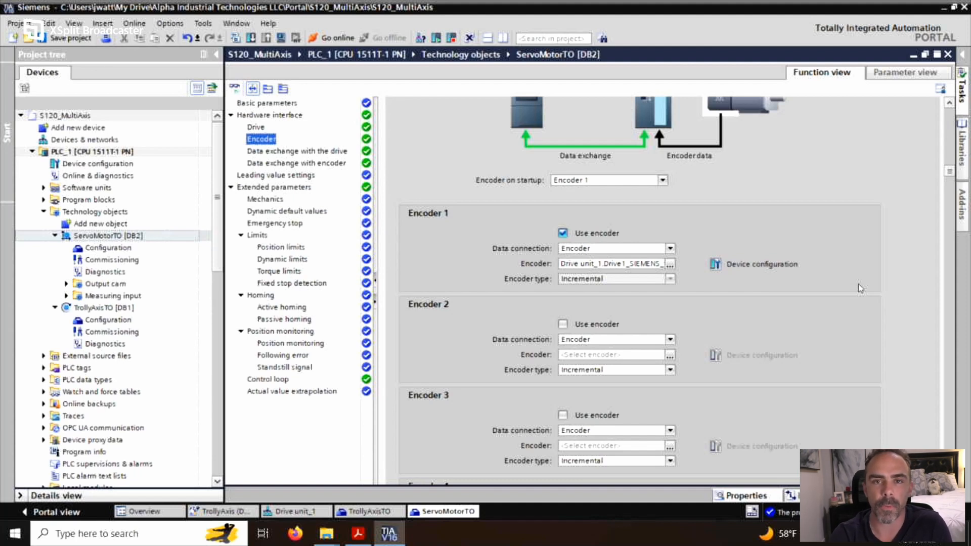
mouse_move(279, 197)
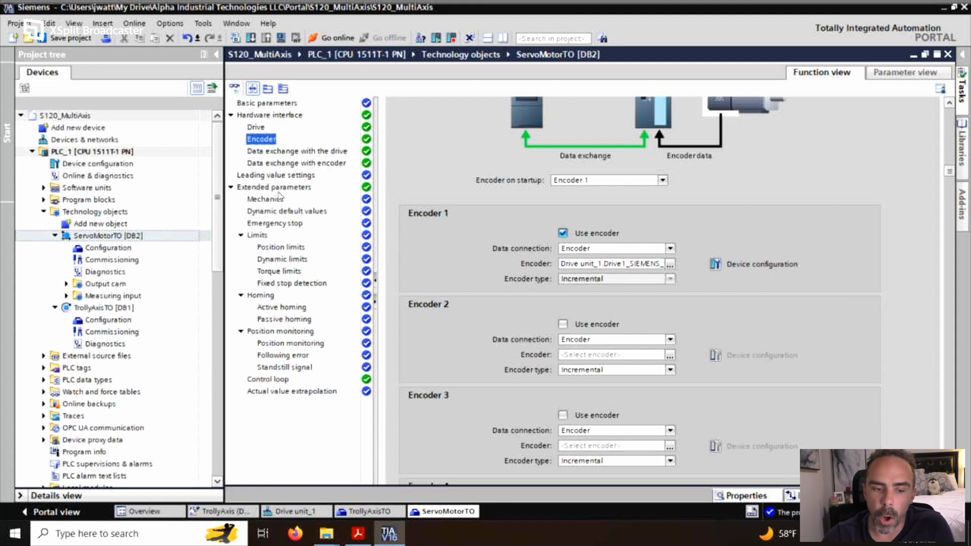
View the mechanics: encoder on motor shaft, 1:1 load gear, 10.0 mm/rot leadscrew pitch.
click(274, 187)
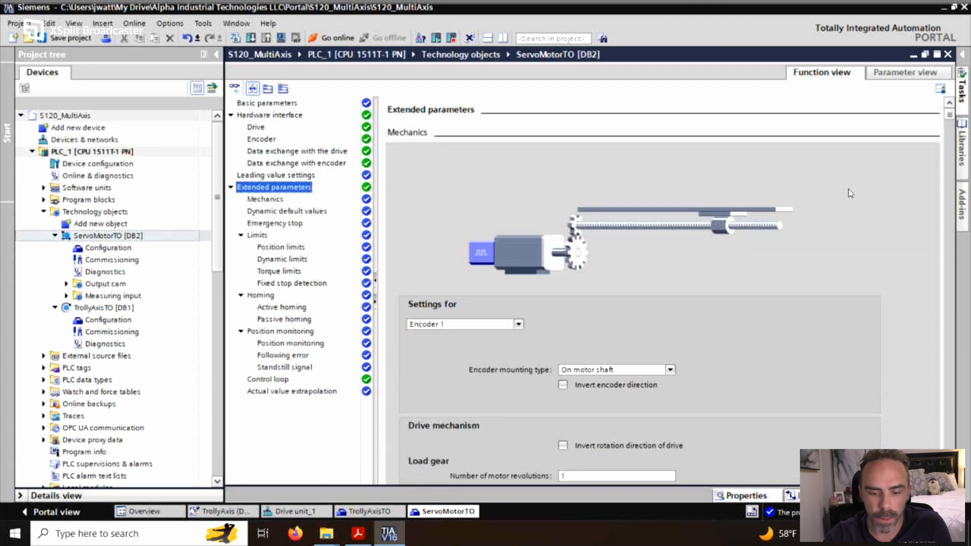
mouse_move(683, 225)
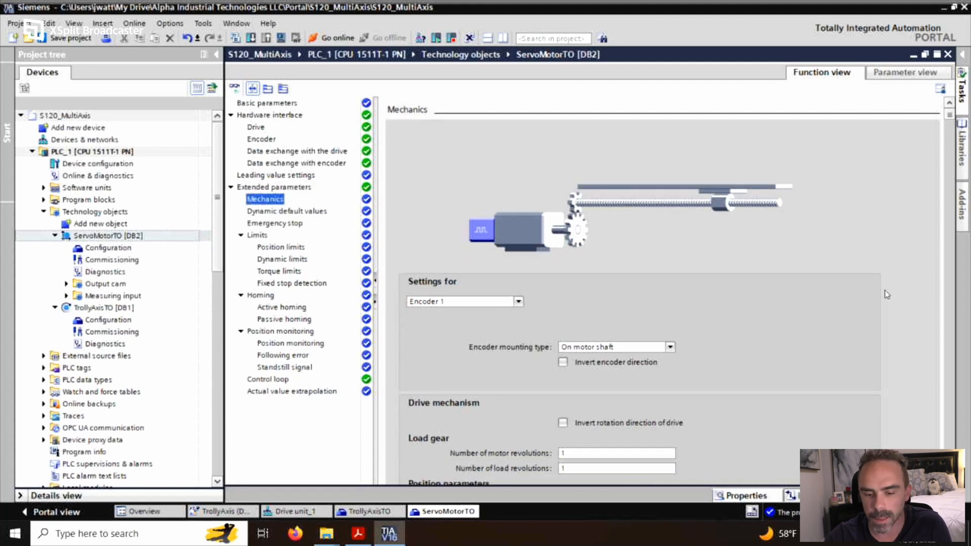
scroll(down, 3)
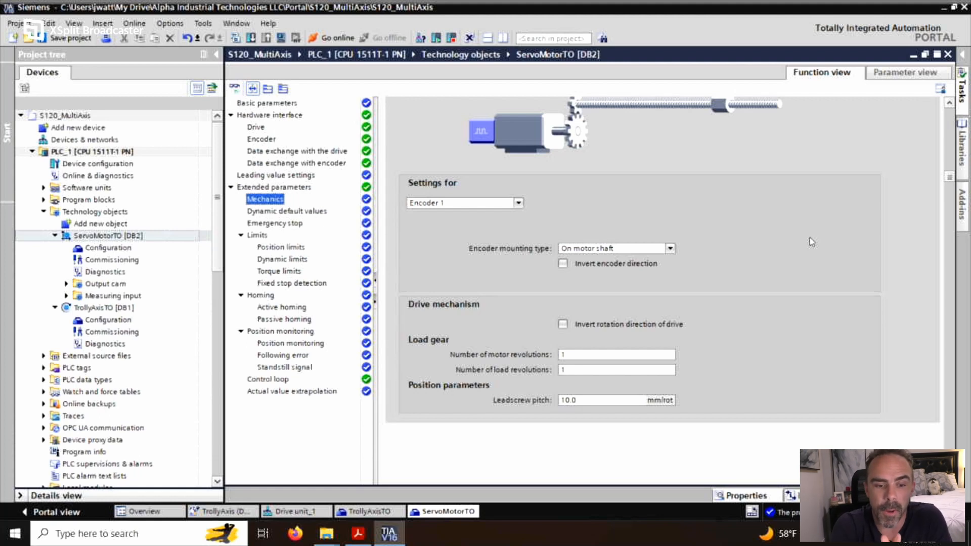
mouse_move(614, 223)
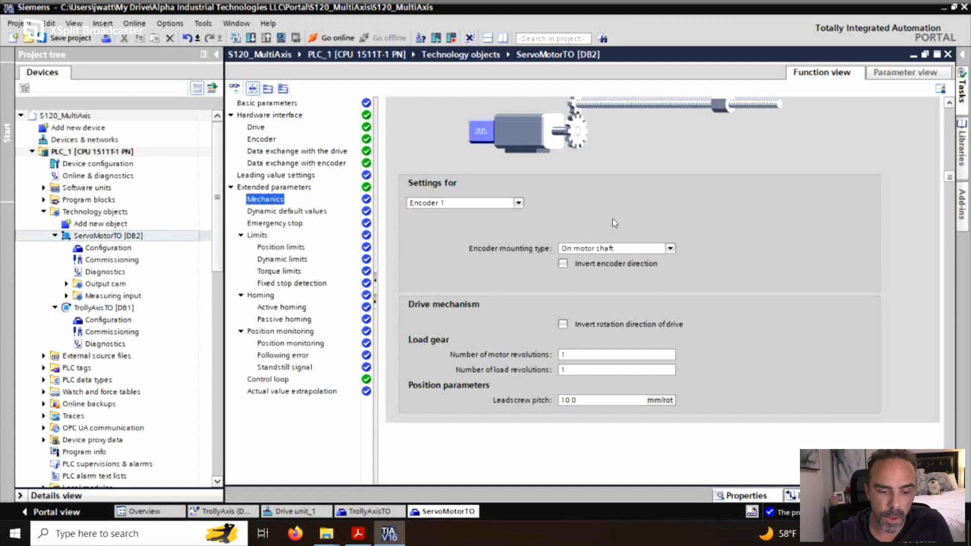
View dynamic defaults: 100.0 mm/s velocity, 2000.0 mm/s² acceleration and deceleration.
click(286, 211)
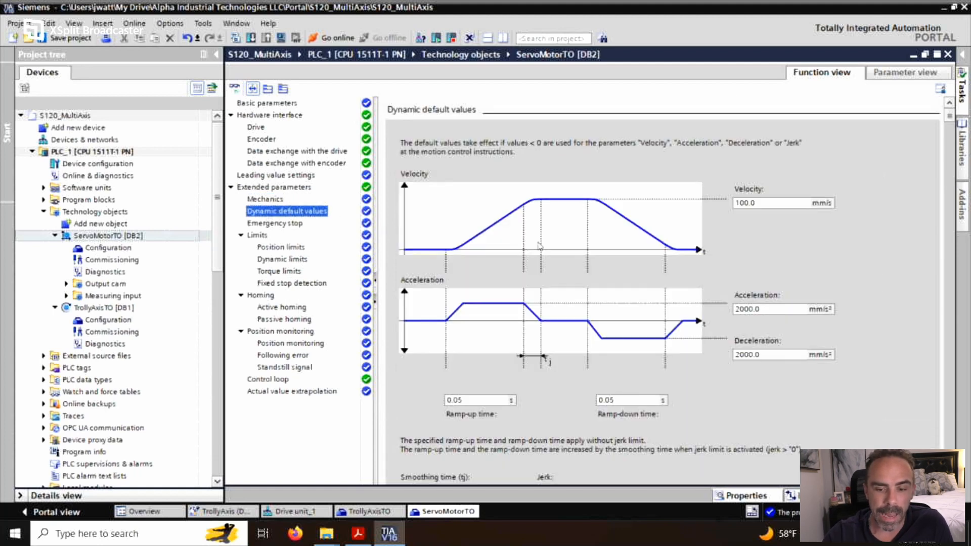
mouse_move(832, 242)
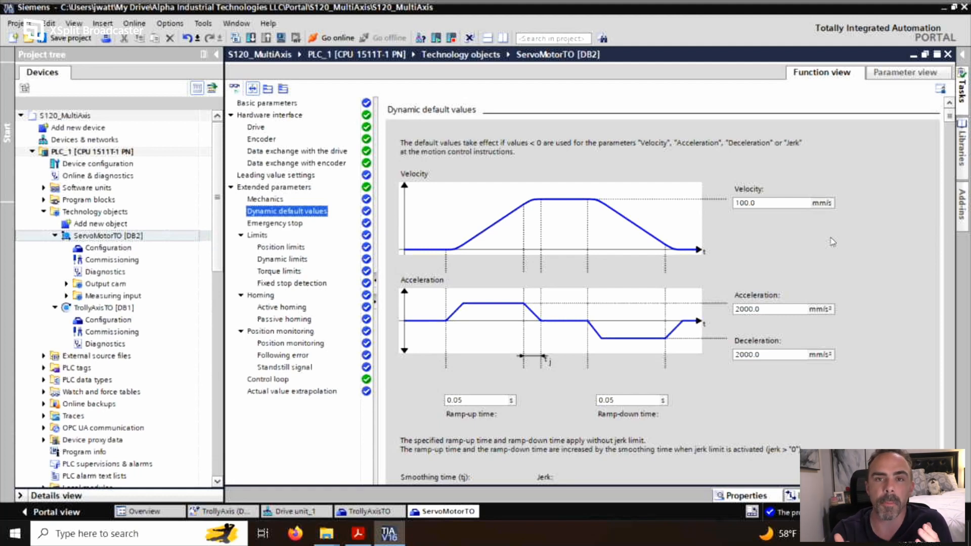
mouse_move(777, 230)
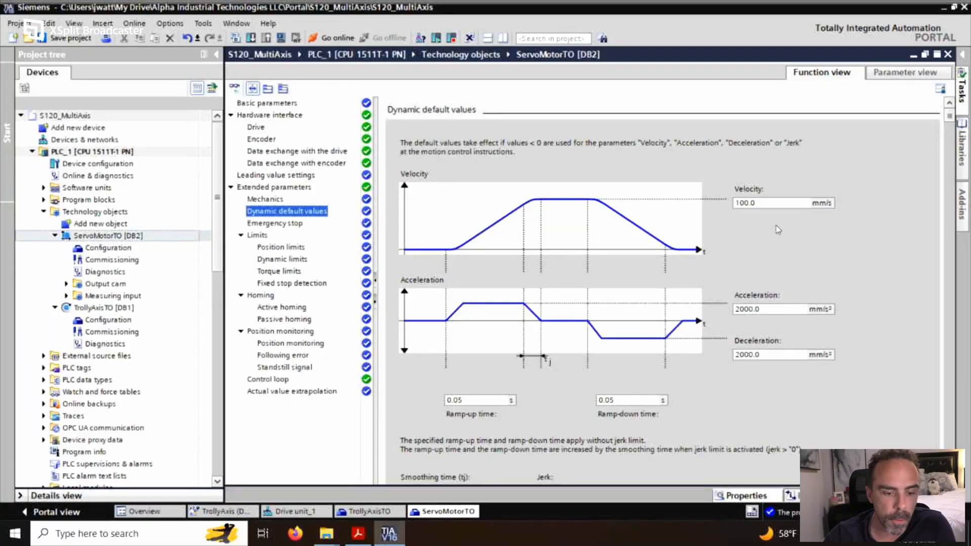
mouse_move(277, 382)
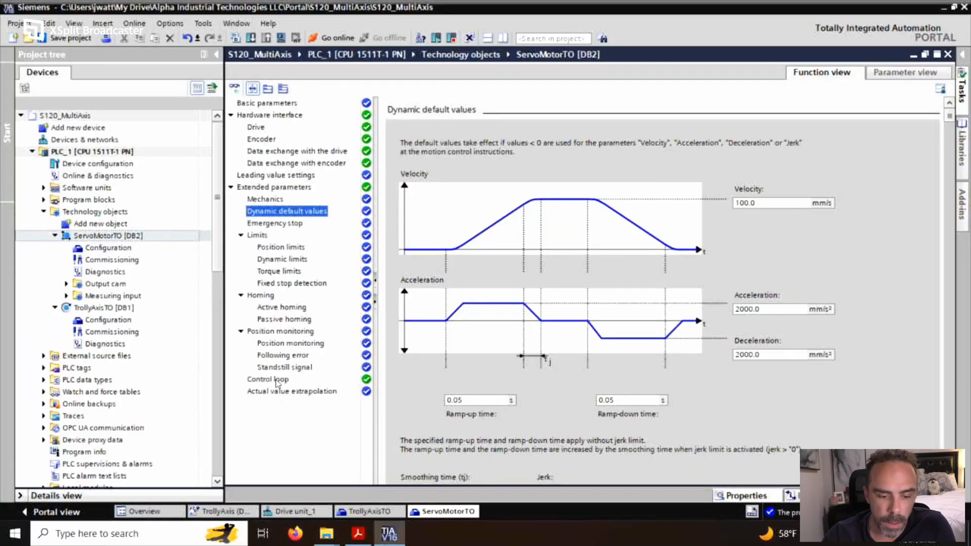
Show the control loop settings: 100.0% precontrol, 10.0 1/s gain, position control in drive (DSC).
click(267, 380)
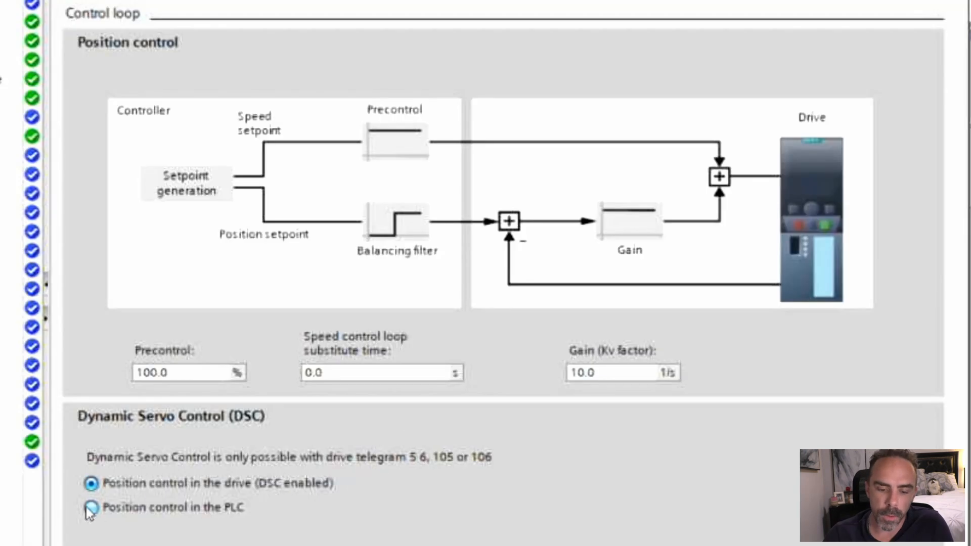
Switch ServoMotorTO to 'Position control in the PLC', disabling Dynamic Servo Control.
click(90, 506)
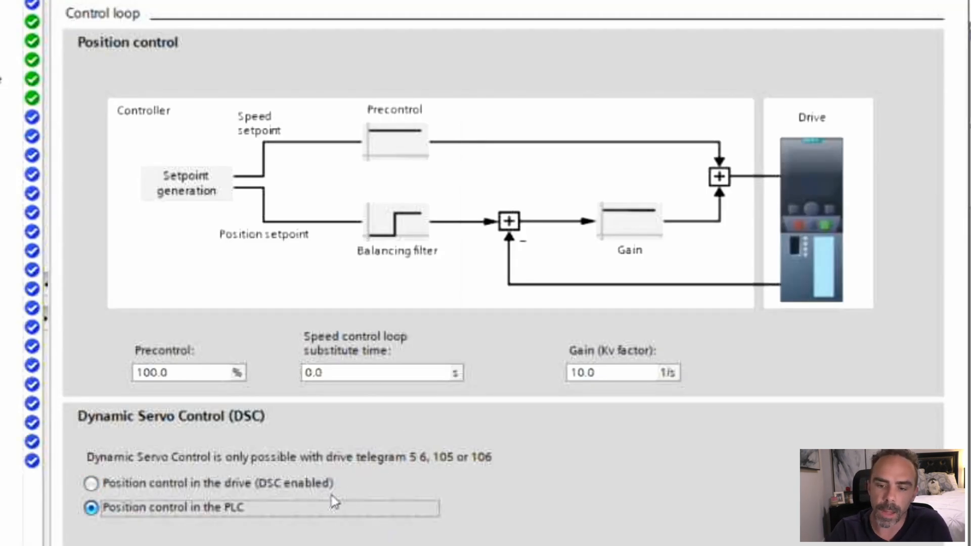
mouse_move(787, 210)
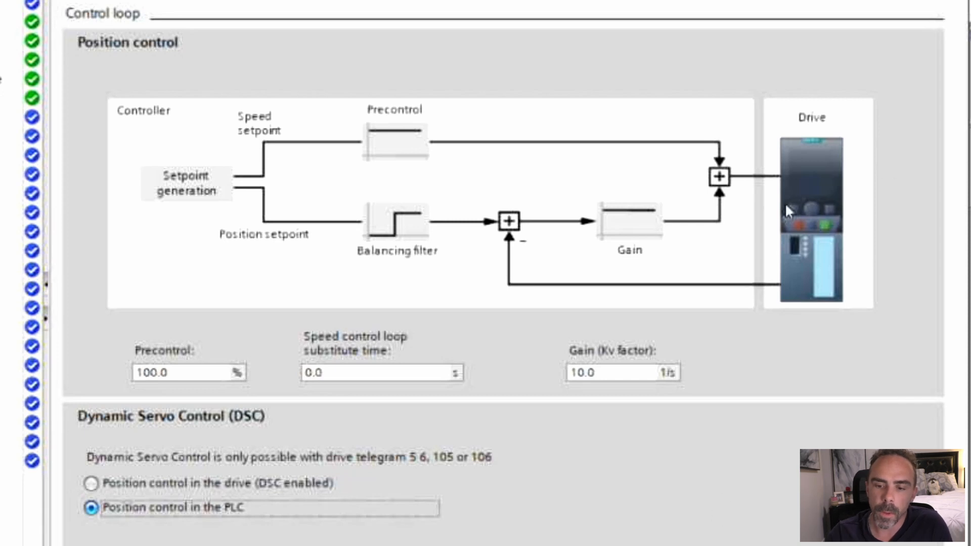
mouse_move(770, 247)
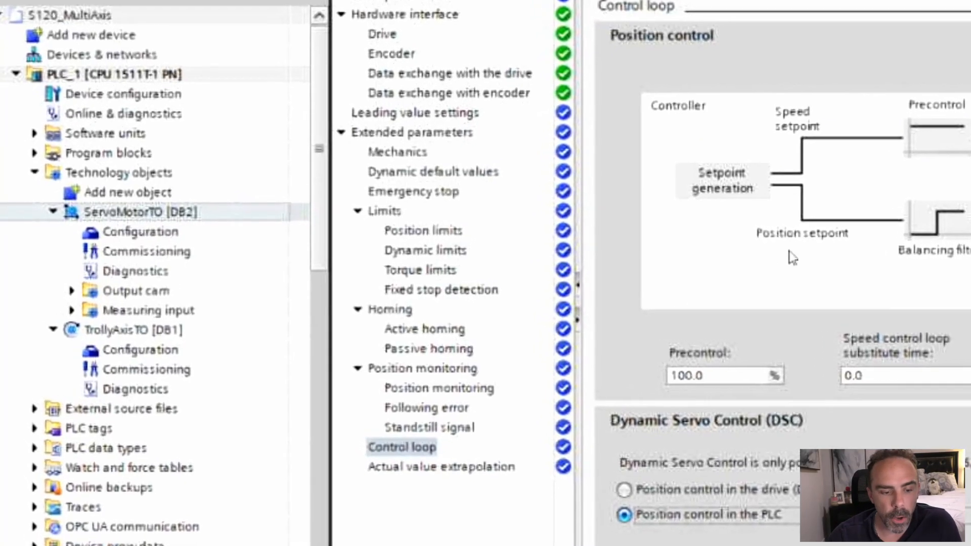
scroll(down, 3)
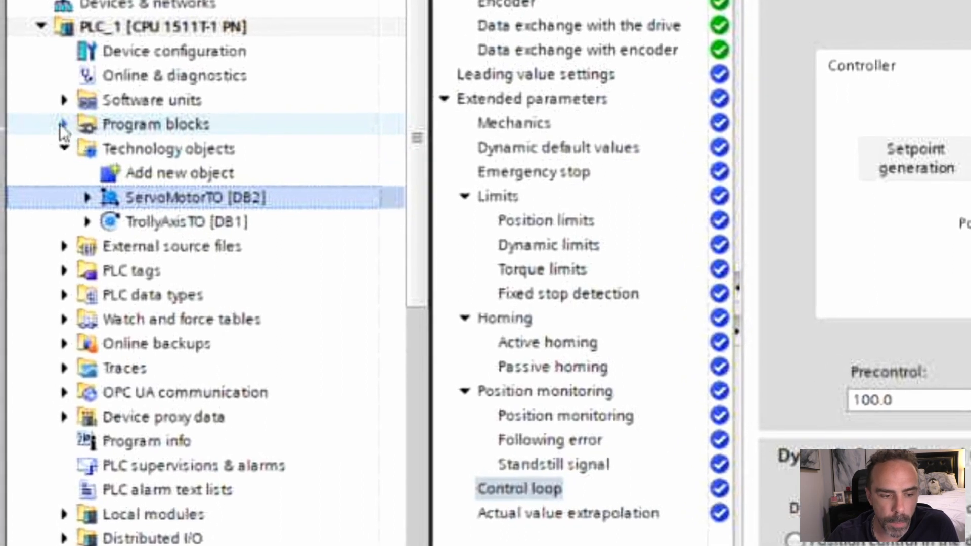
Open PLC_1's Main [OB1] from Program blocks, showing its empty Network 1.
click(61, 123)
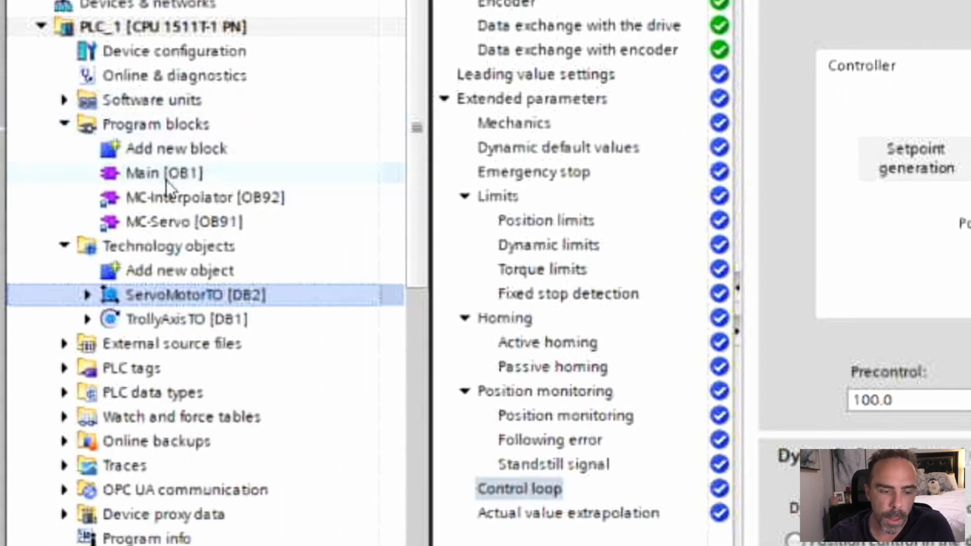
click(164, 173)
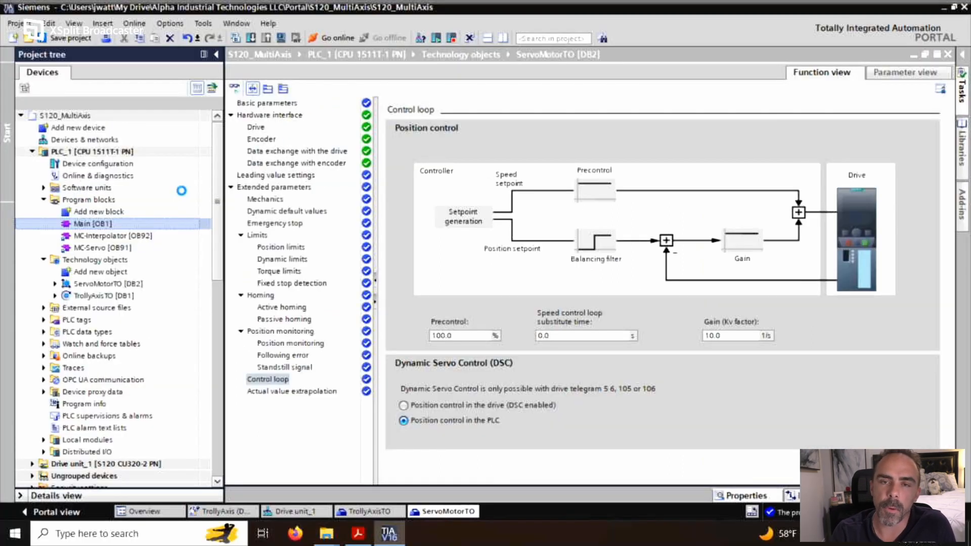
double_click(93, 224)
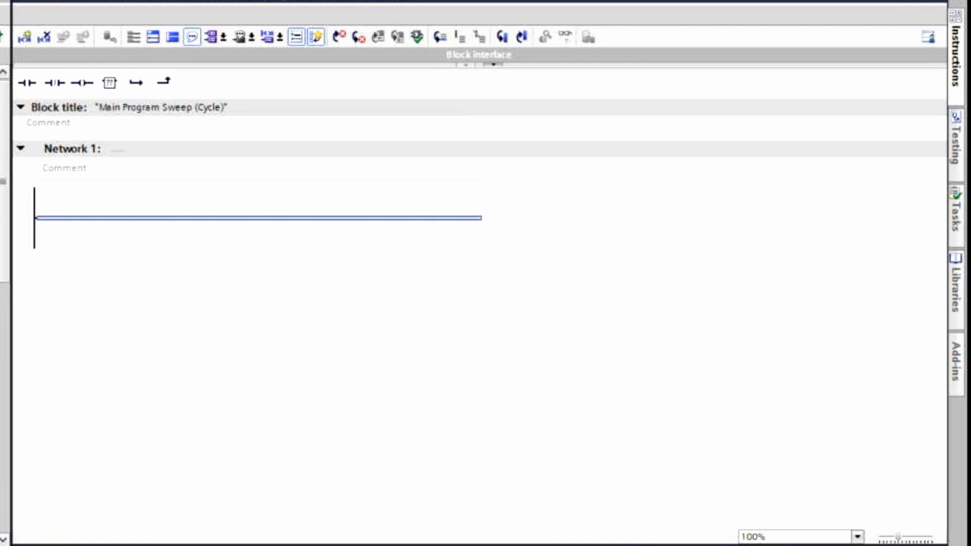
mouse_move(881, 165)
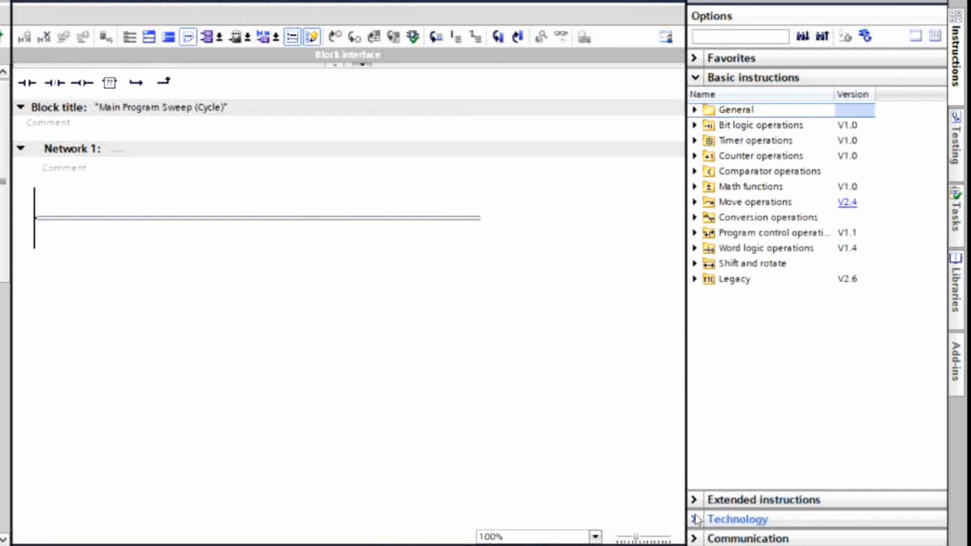
Expand Technology > Motion Control to list MC_Power, MC_Reset and related instructions.
click(737, 519)
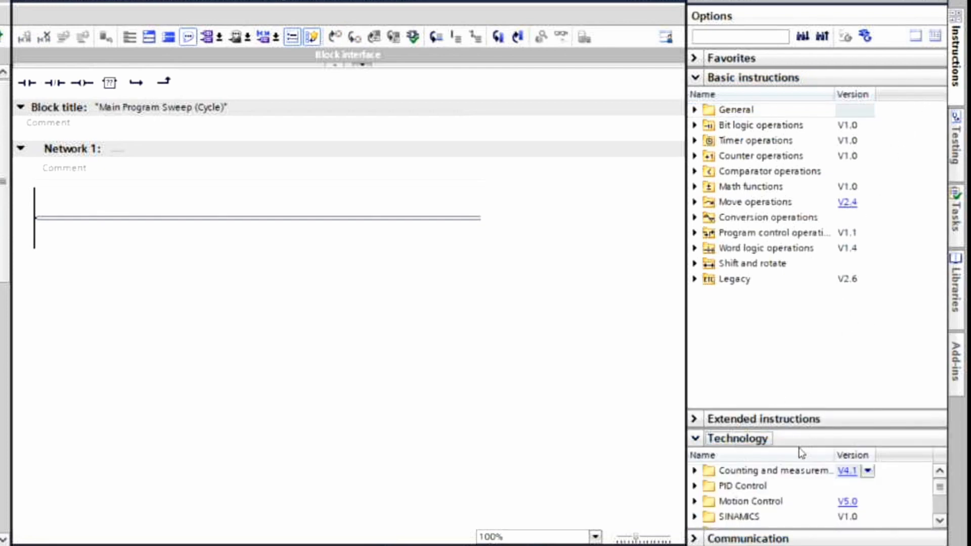
mouse_move(696, 507)
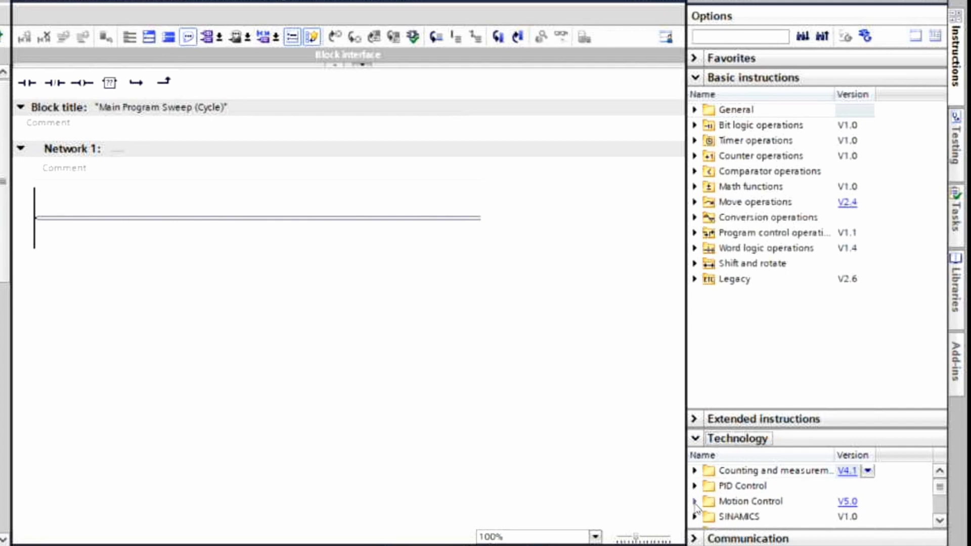
click(695, 502)
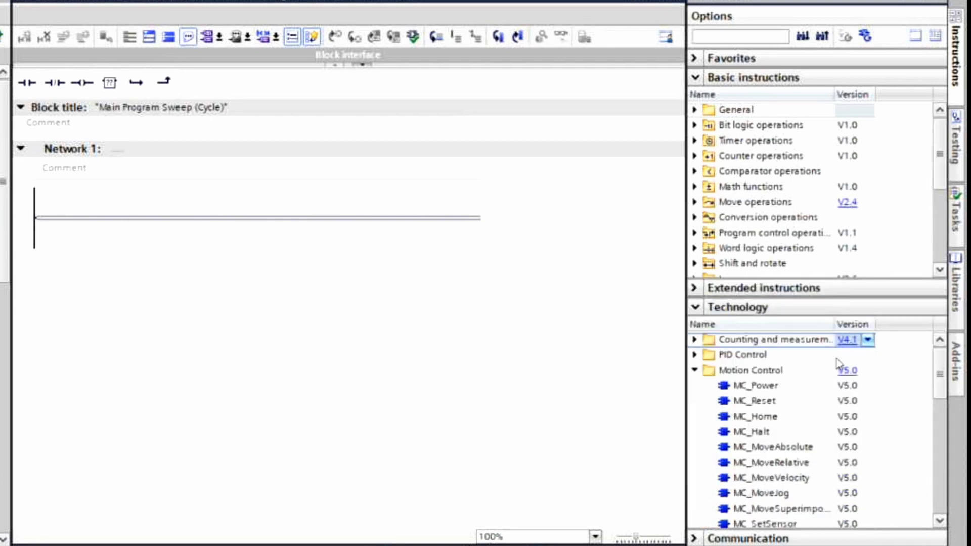
scroll(down, 3)
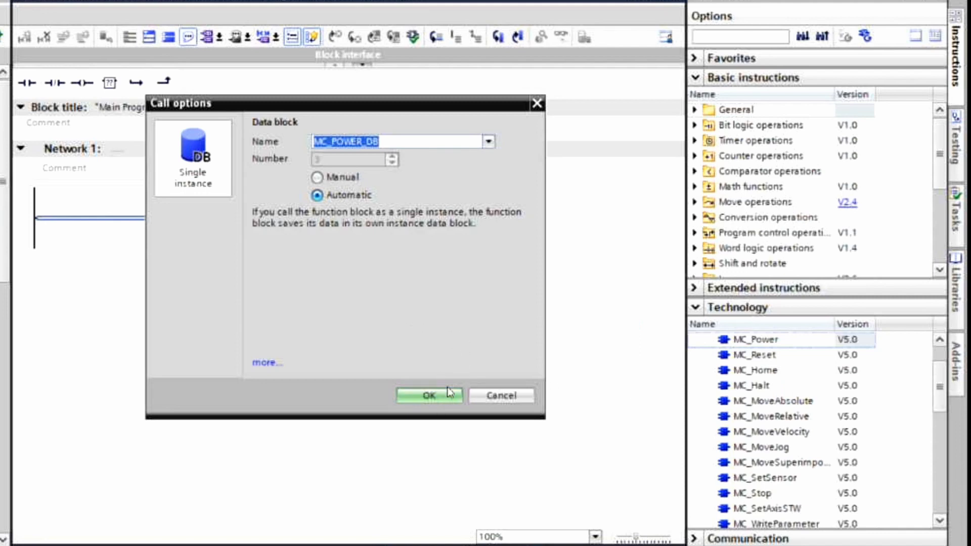
mouse_move(454, 347)
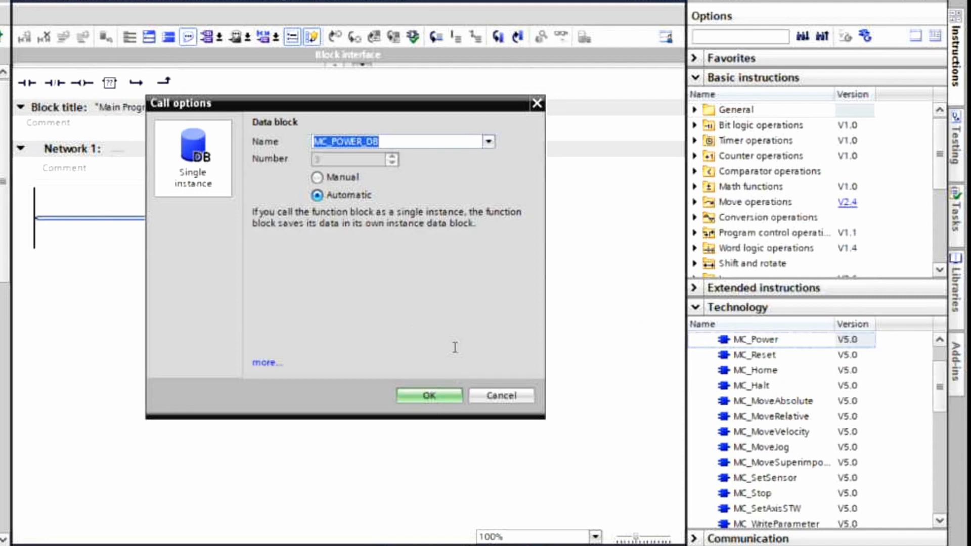
Place MC_POWER with MC_POWER_DB in Network 1, axis ServoMotorTO, and MC_RESET in Network 2.
click(429, 395)
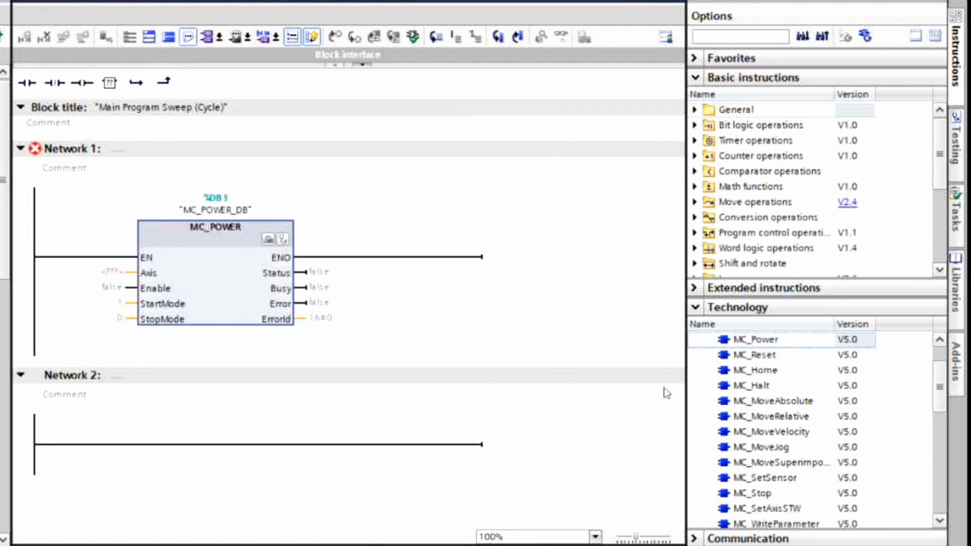
click(754, 355)
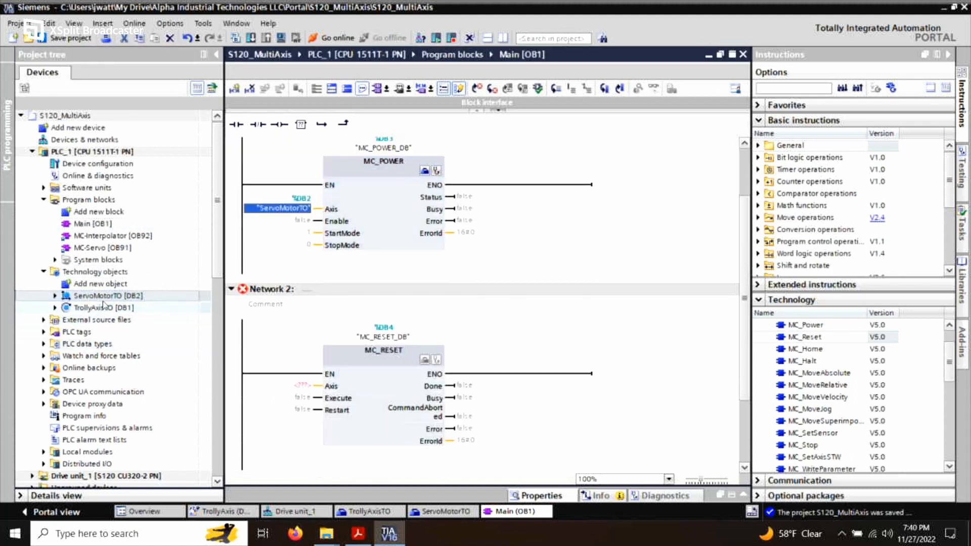
Assign ServoMotorTO to MC_RESET's Axis and #tag1 to MC_POWER's Enable input.
click(285, 385)
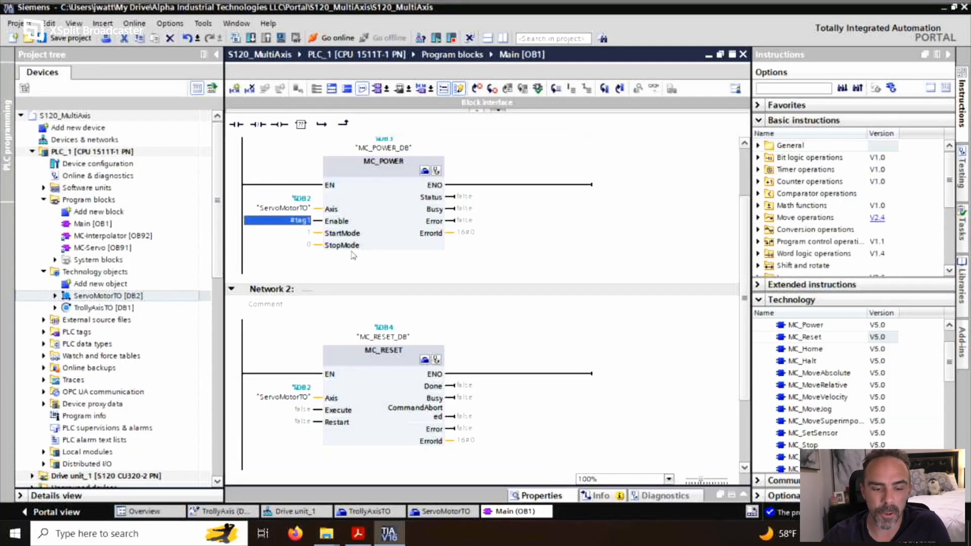
scroll(down, 3)
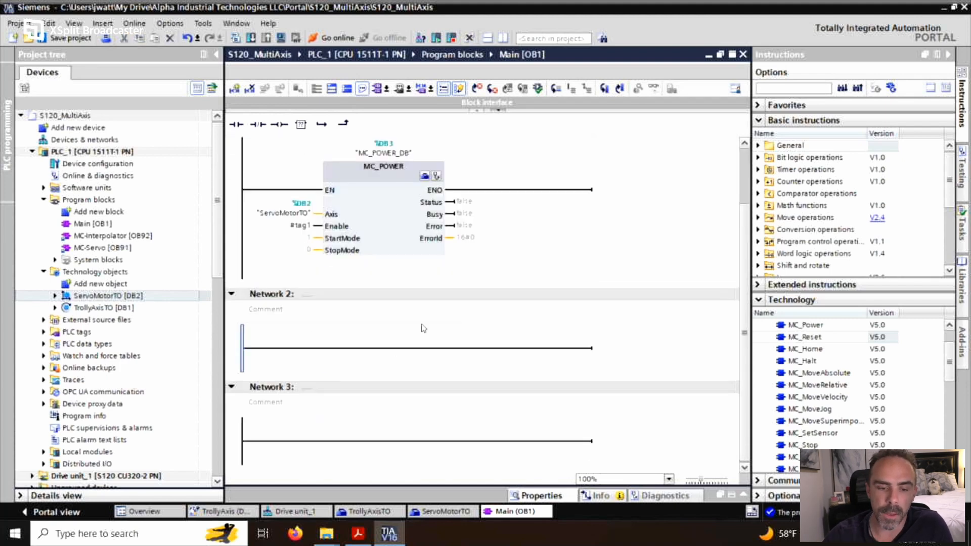
Delete the MC_POWER and MC_RESET blocks, leaving three blank networks in Main [OB1].
scroll(up, 3)
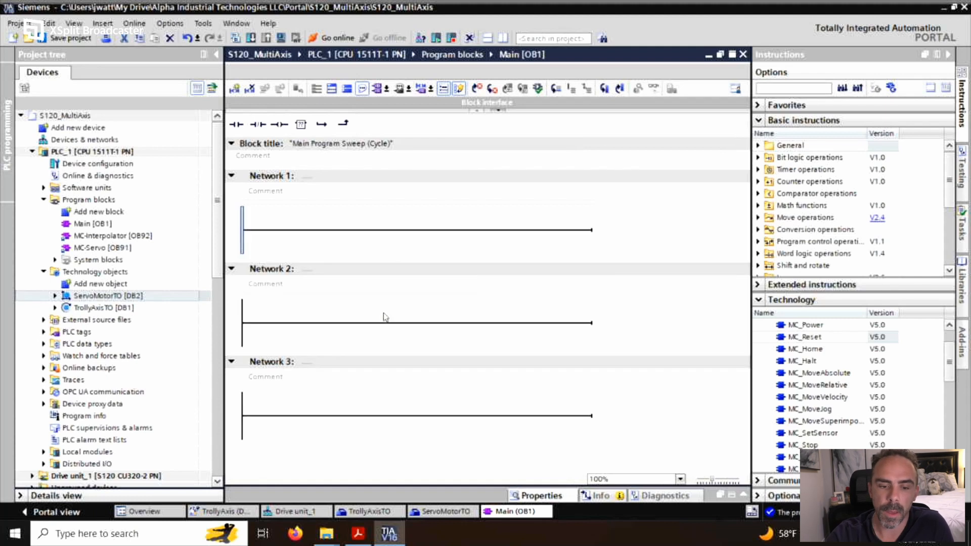
mouse_move(382, 318)
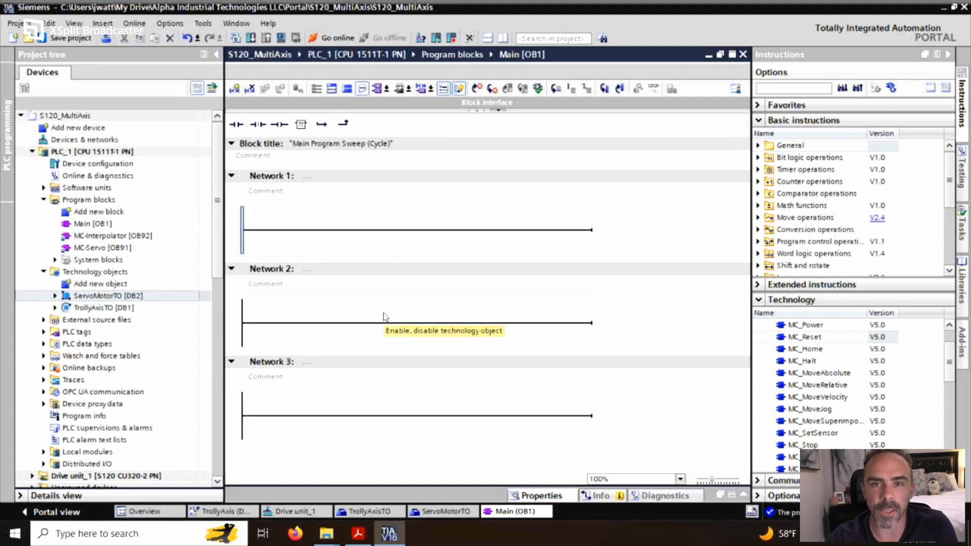